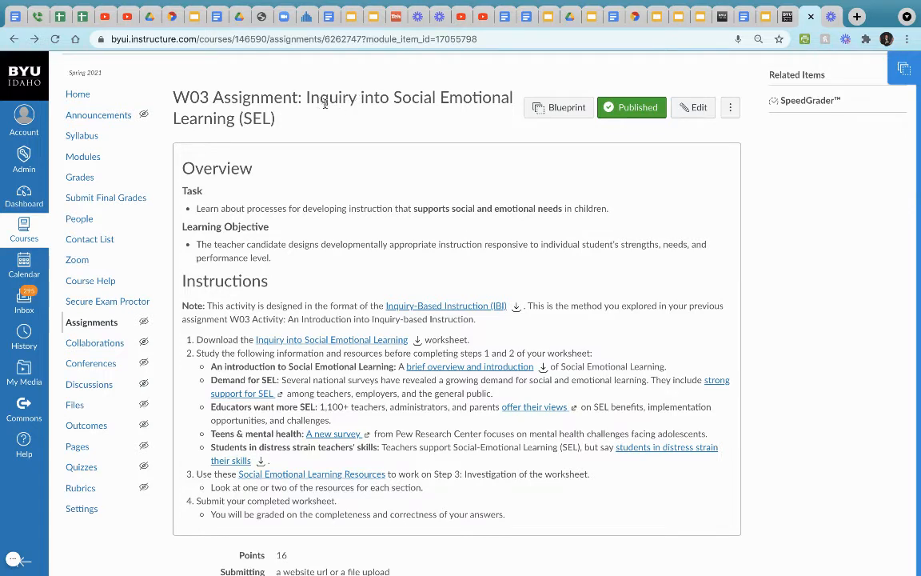
{"action": "mouse_move", "coordinate": [343, 131]}
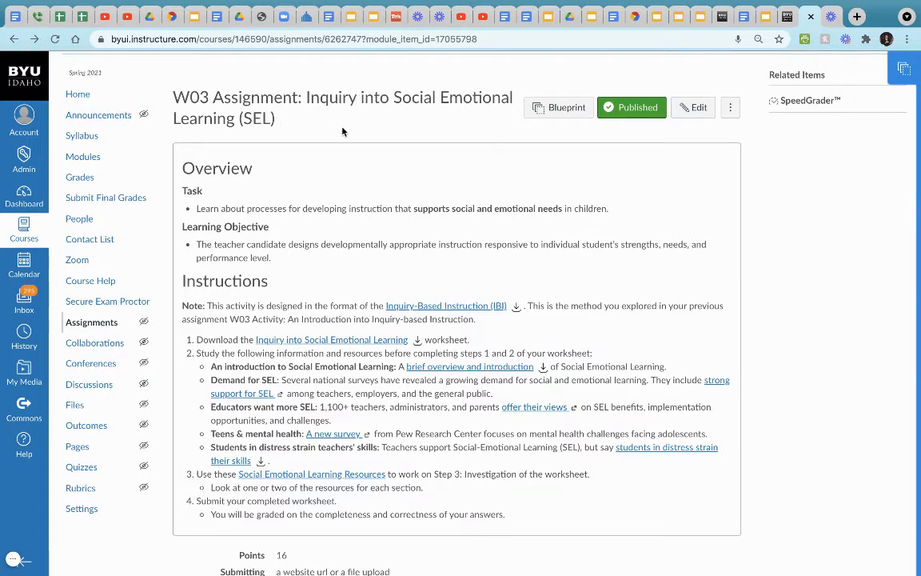
{"action": "mouse_move", "coordinate": [188, 210]}
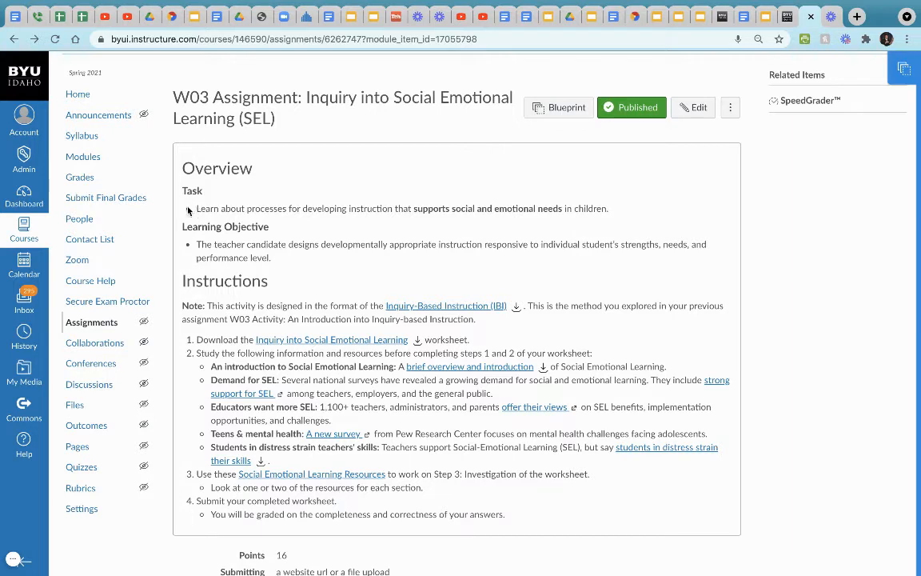
{"action": "mouse_move", "coordinate": [212, 302]}
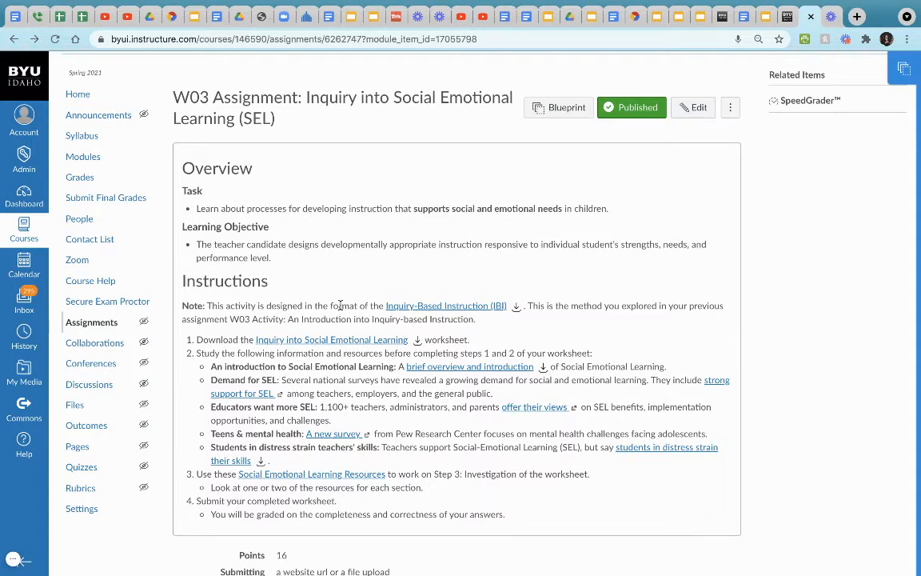
{"action": "mouse_move", "coordinate": [412, 310]}
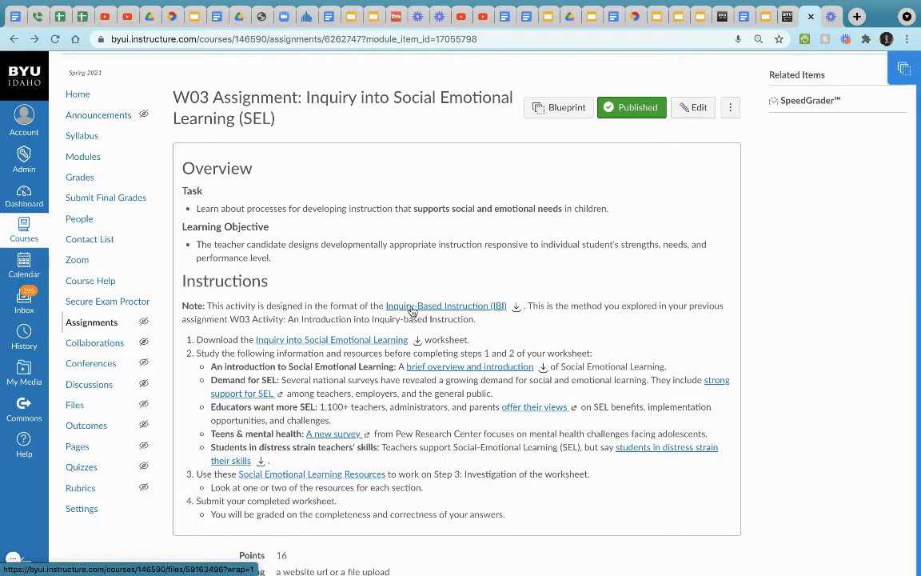
{"action": "mouse_move", "coordinate": [459, 310]}
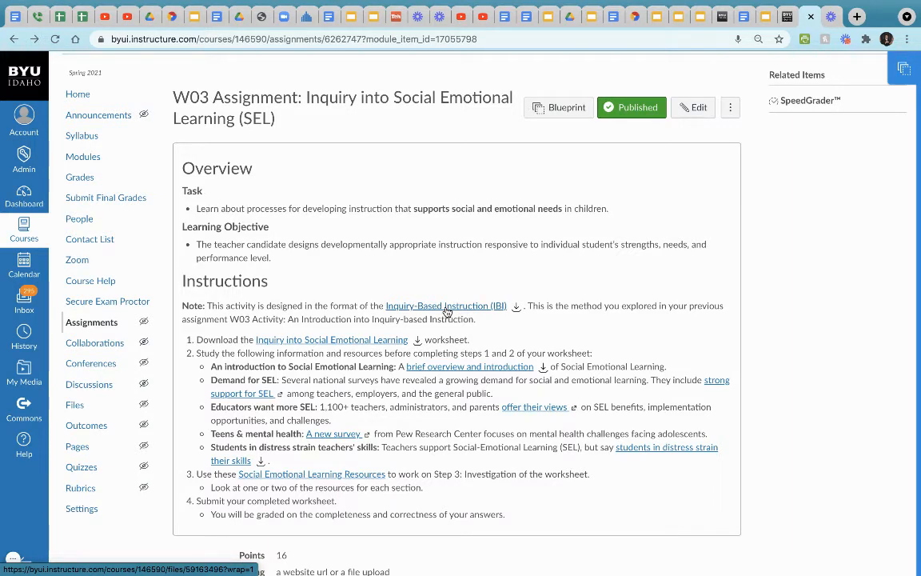
{"action": "mouse_move", "coordinate": [310, 344]}
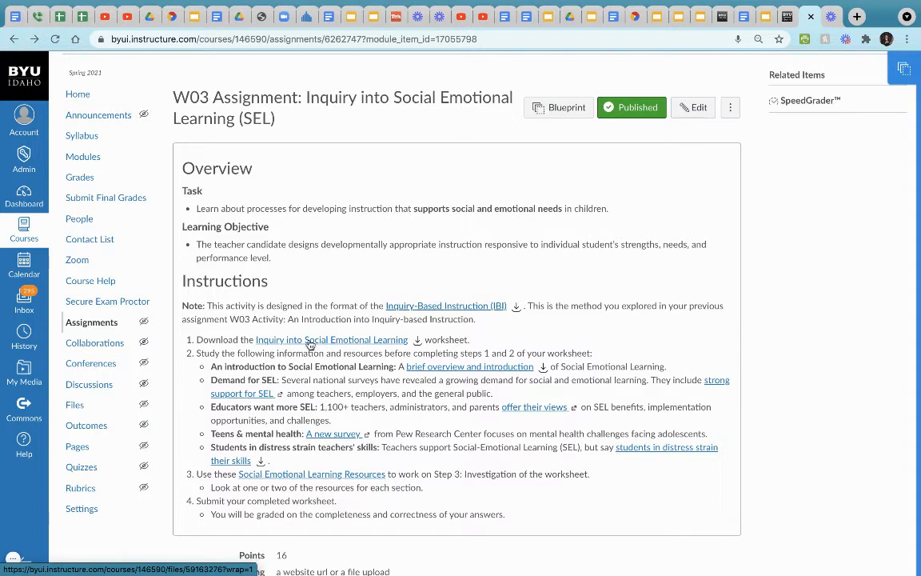
{"action": "mouse_move", "coordinate": [345, 348]}
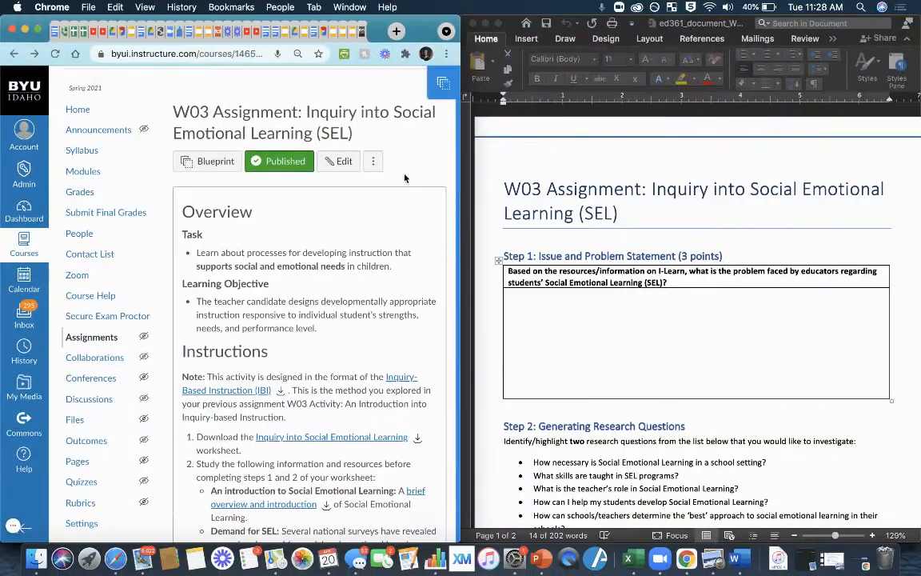
- Scroll through the Canvas assignment instructions and return to the top of the page
{"action": "scroll", "scroll_direction": "down", "scroll_amount": 3}
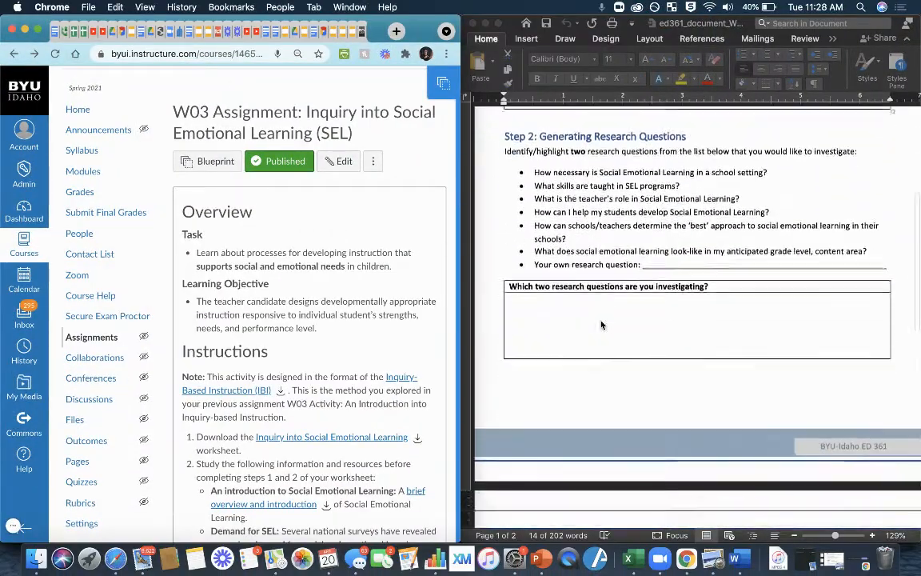
{"action": "scroll", "scroll_direction": "up", "scroll_amount": 3}
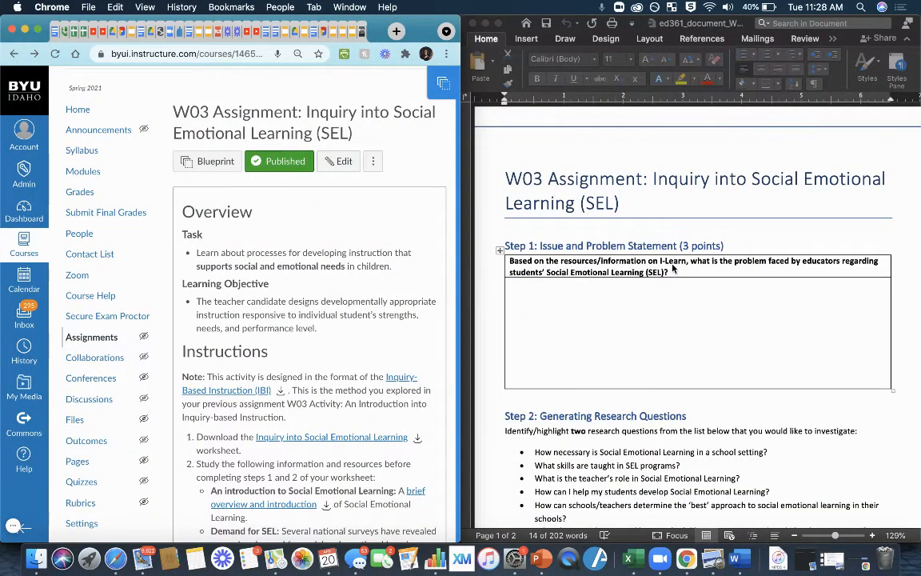
{"action": "mouse_move", "coordinate": [696, 269]}
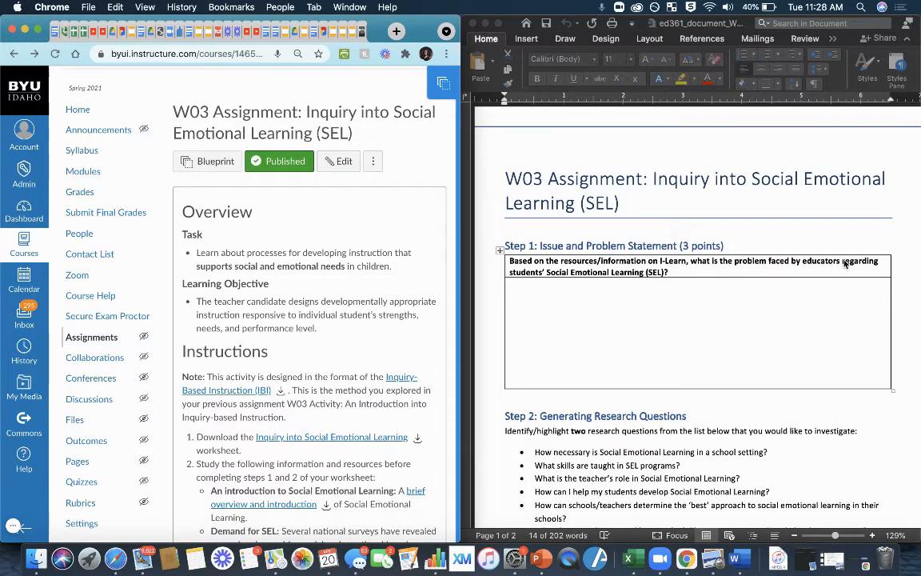
{"action": "mouse_move", "coordinate": [615, 280]}
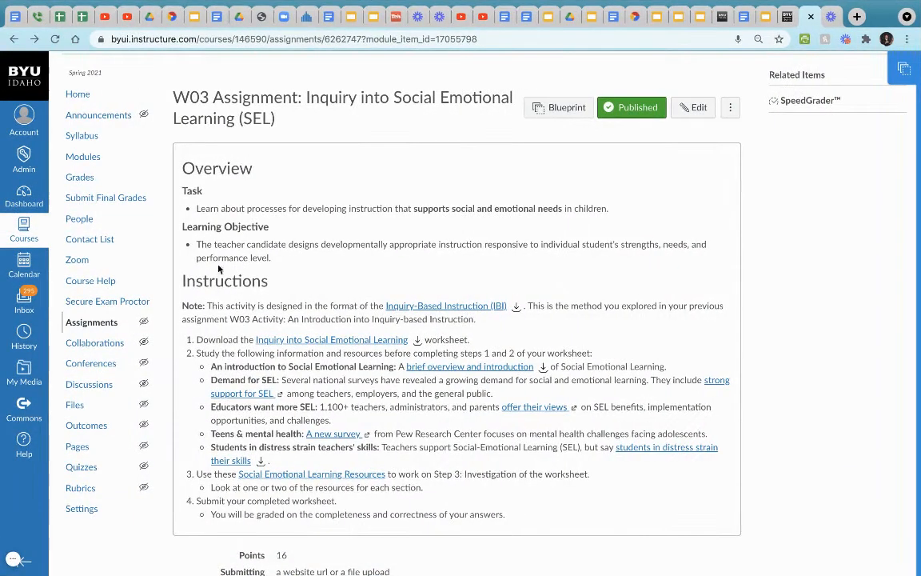
{"action": "mouse_move", "coordinate": [194, 358]}
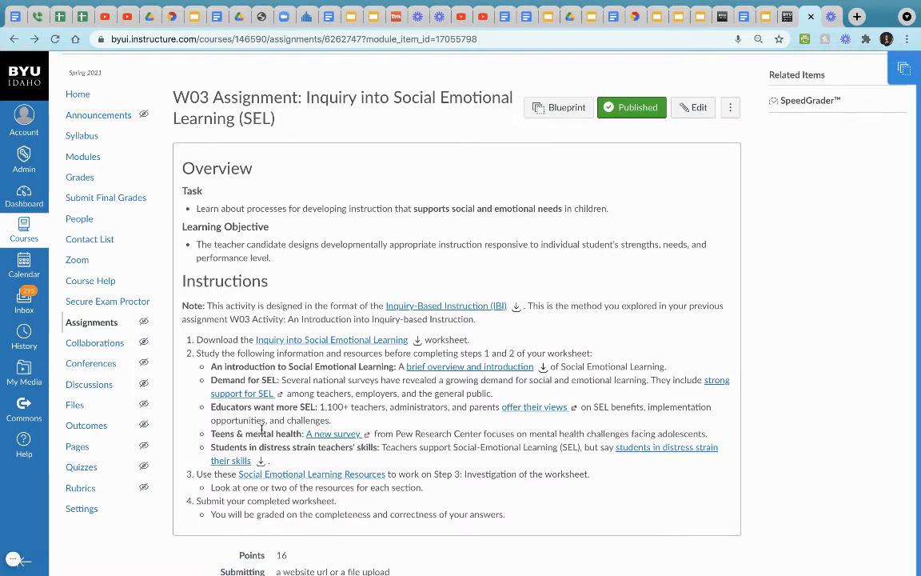
{"action": "mouse_move", "coordinate": [319, 440]}
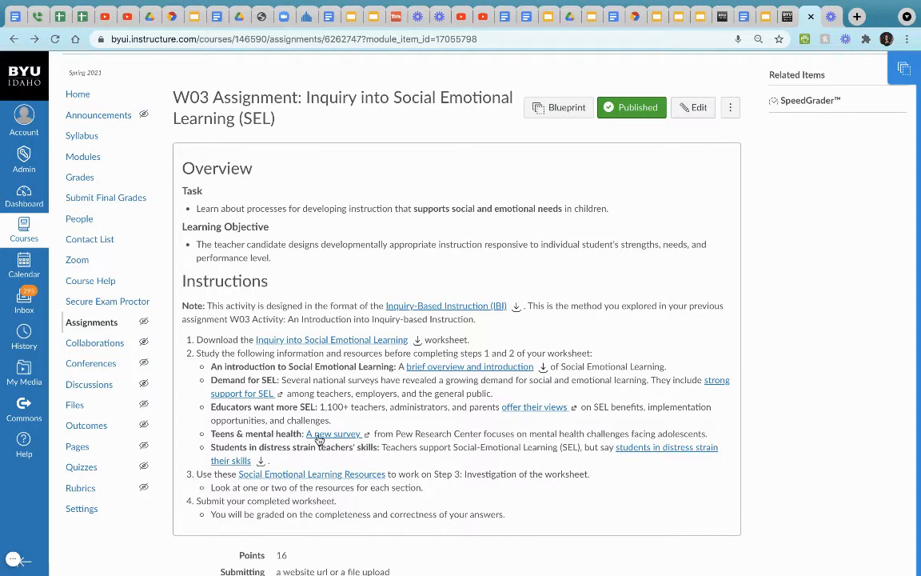
{"action": "mouse_move", "coordinate": [224, 409]}
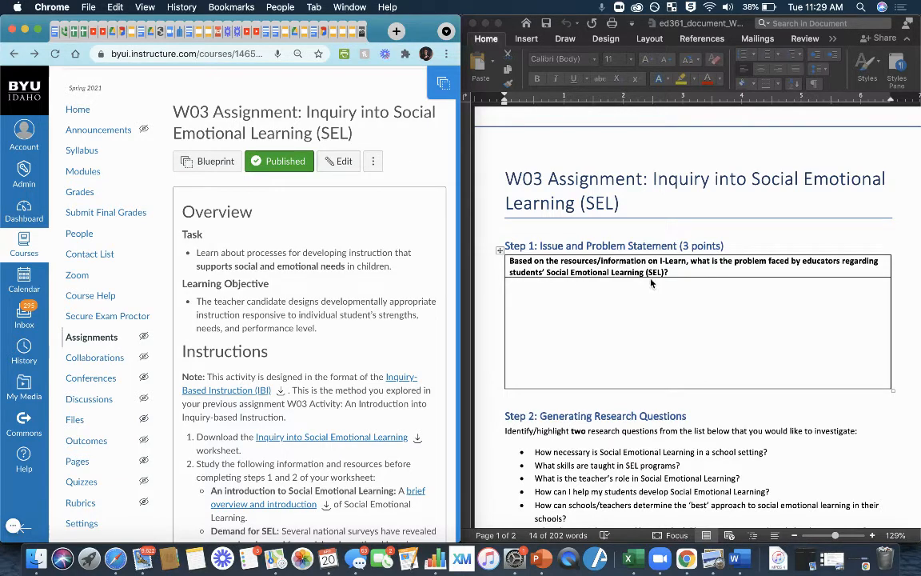
{"action": "mouse_move", "coordinate": [355, 420]}
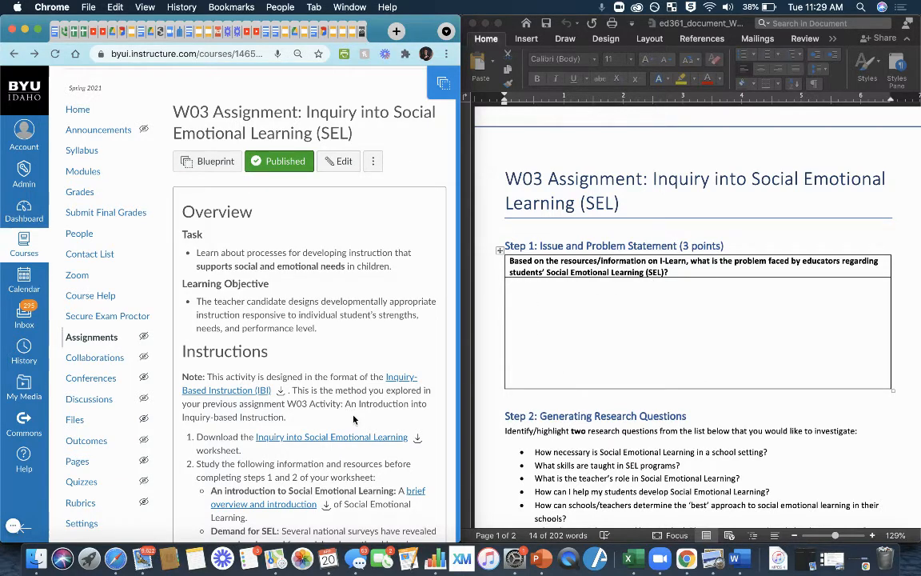
{"action": "scroll", "scroll_direction": "down", "scroll_amount": 3}
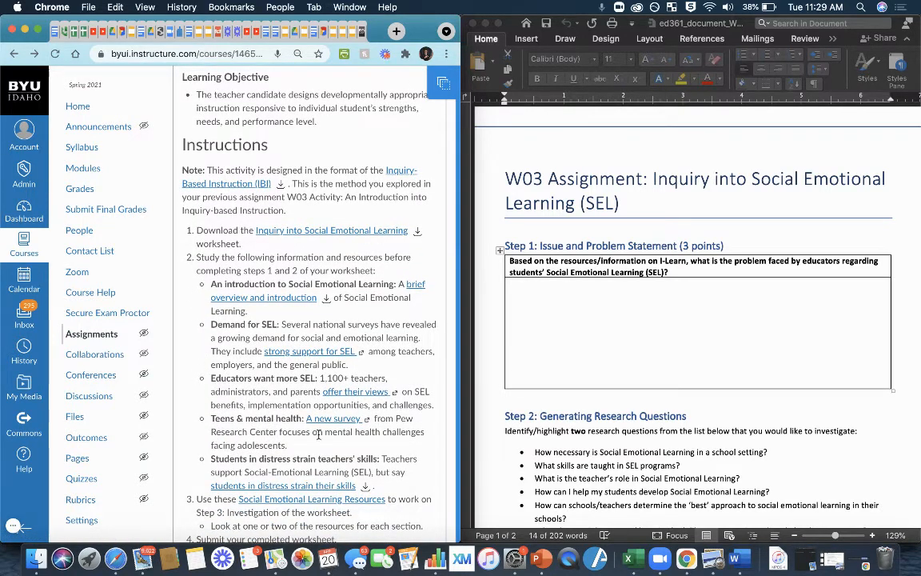
{"action": "scroll", "scroll_direction": "down", "scroll_amount": 3}
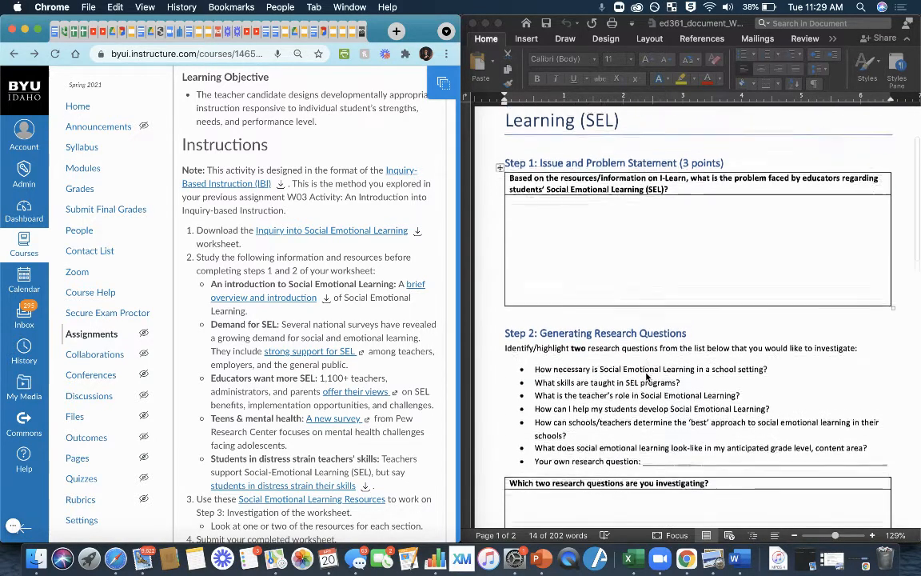
{"action": "scroll", "scroll_direction": "up", "scroll_amount": 3}
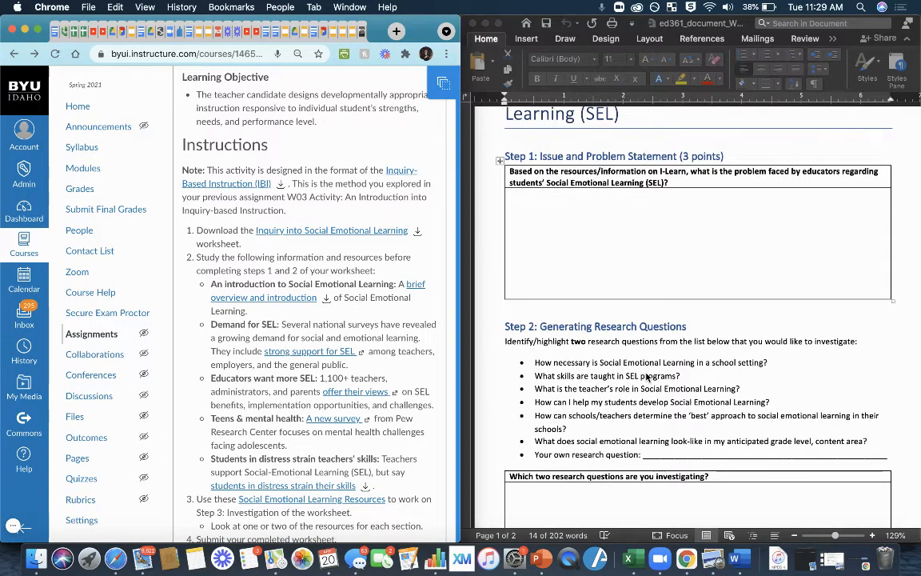
{"action": "mouse_move", "coordinate": [552, 360]}
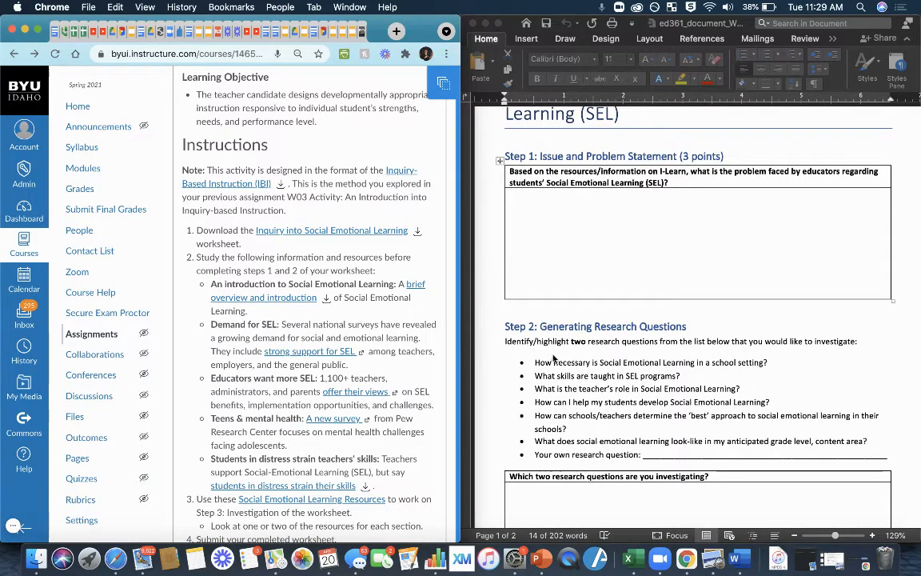
{"action": "mouse_move", "coordinate": [518, 373]}
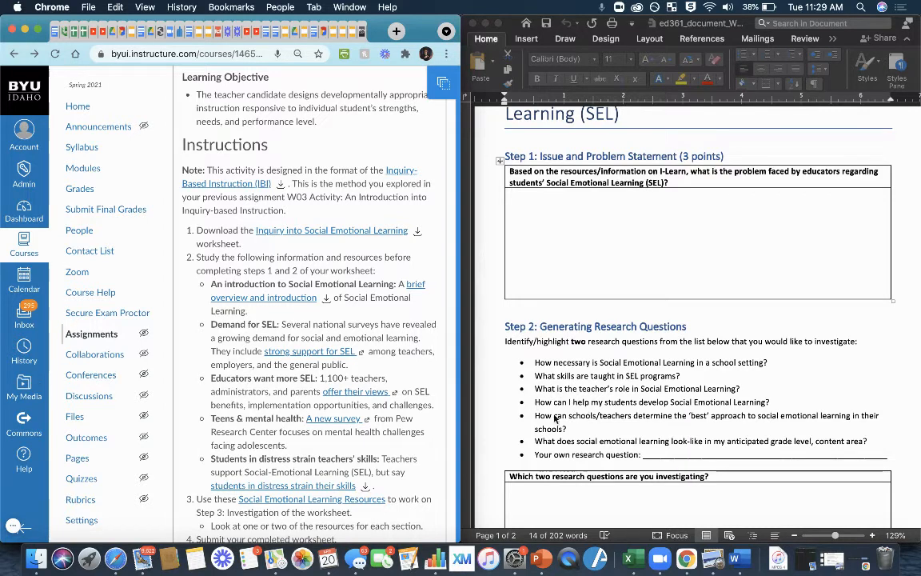
{"action": "mouse_move", "coordinate": [576, 434]}
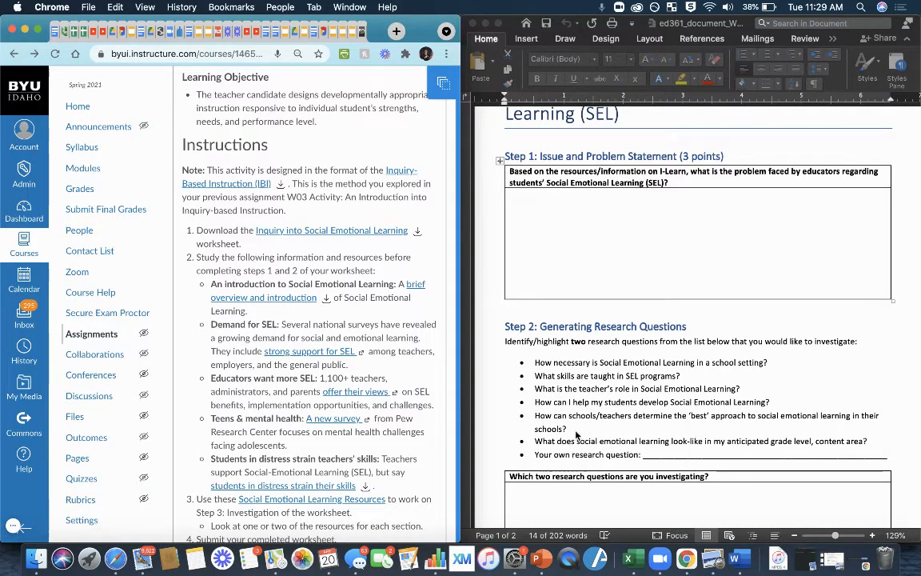
{"action": "mouse_move", "coordinate": [574, 469]}
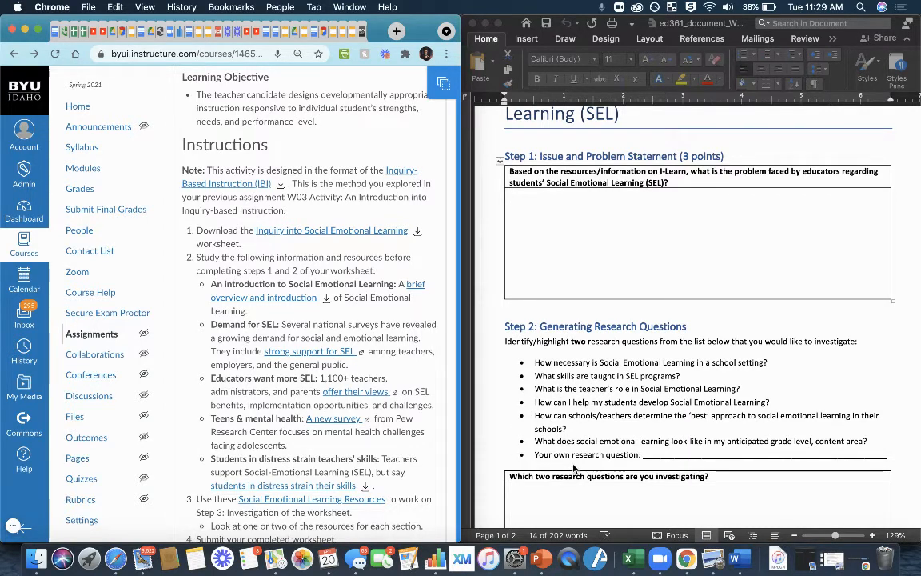
{"action": "mouse_move", "coordinate": [517, 347]}
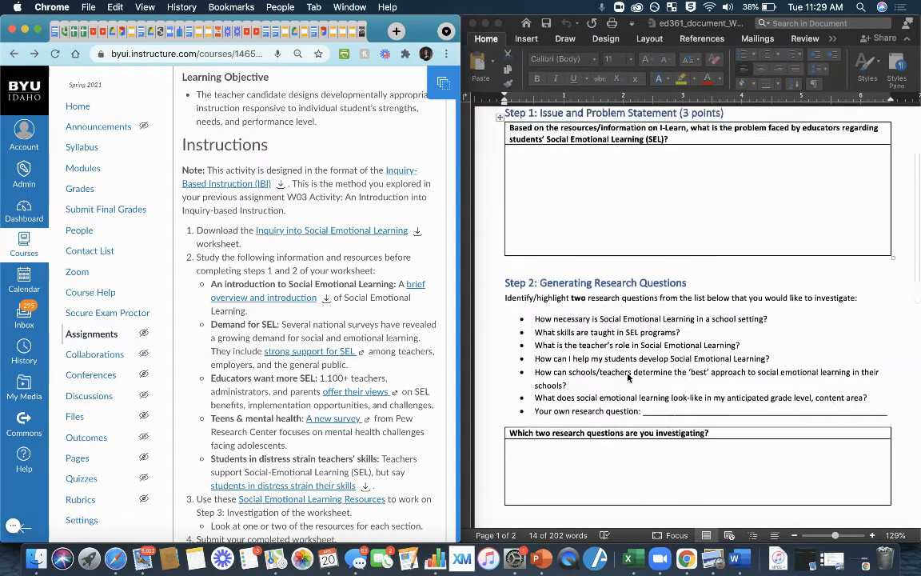
{"action": "scroll", "scroll_direction": "down", "scroll_amount": 3}
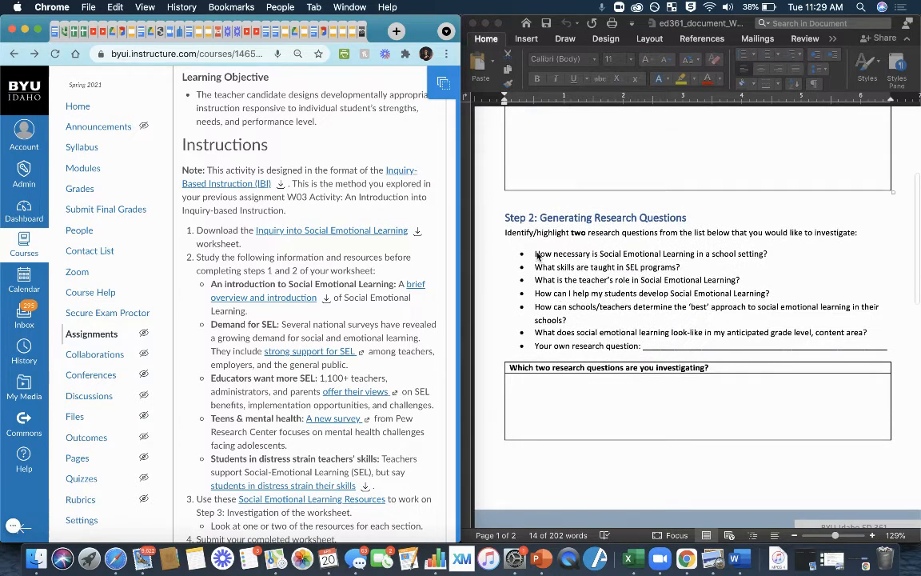
{"action": "mouse_move", "coordinate": [527, 259]}
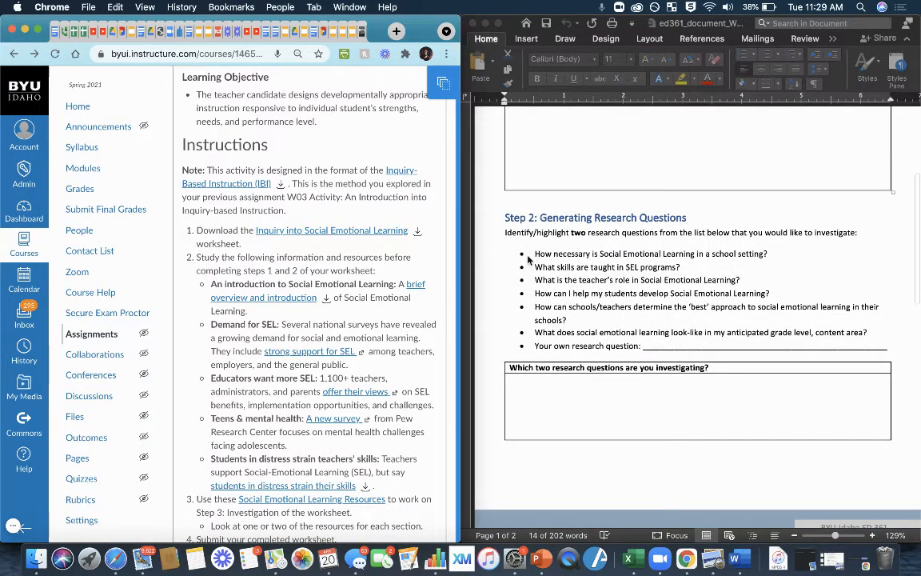
{"action": "mouse_move", "coordinate": [532, 395]}
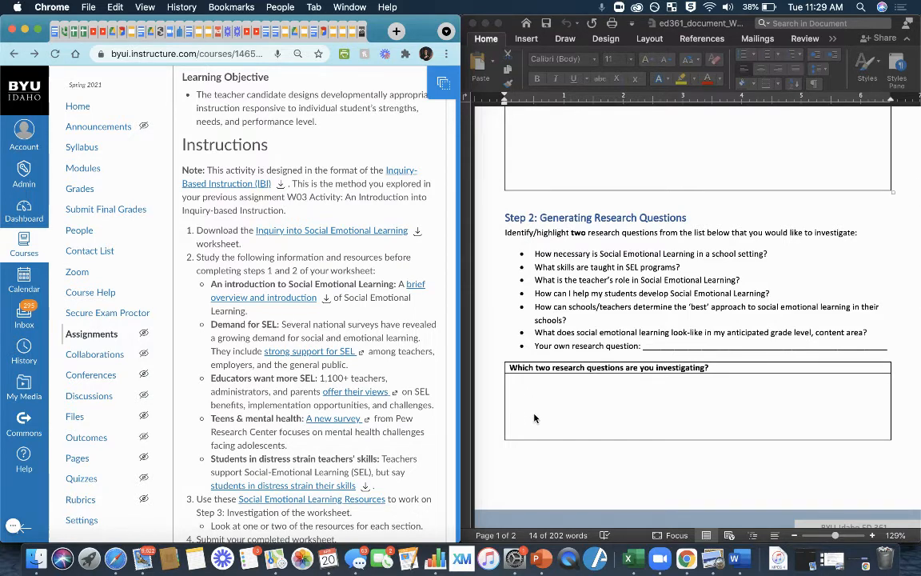
{"action": "mouse_move", "coordinate": [521, 352]}
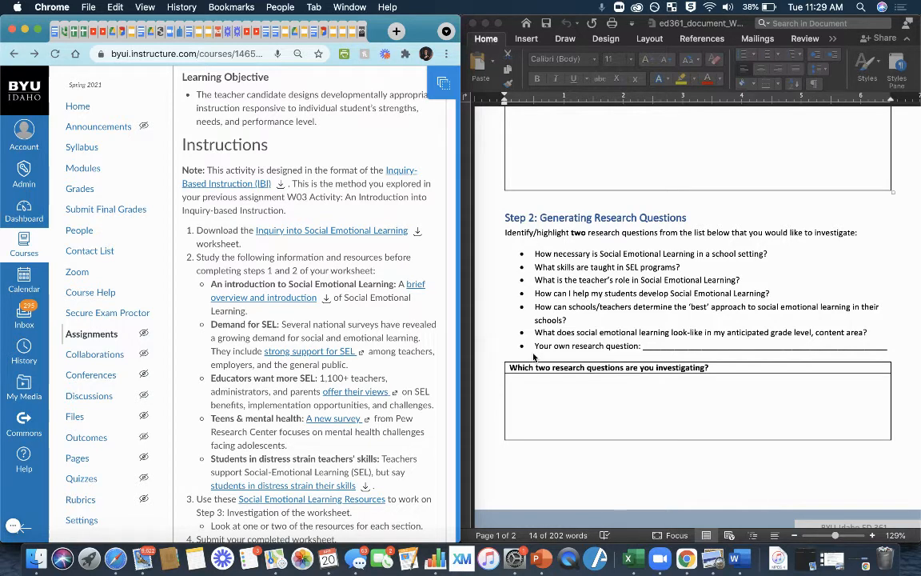
{"action": "scroll", "scroll_direction": "up", "scroll_amount": 3}
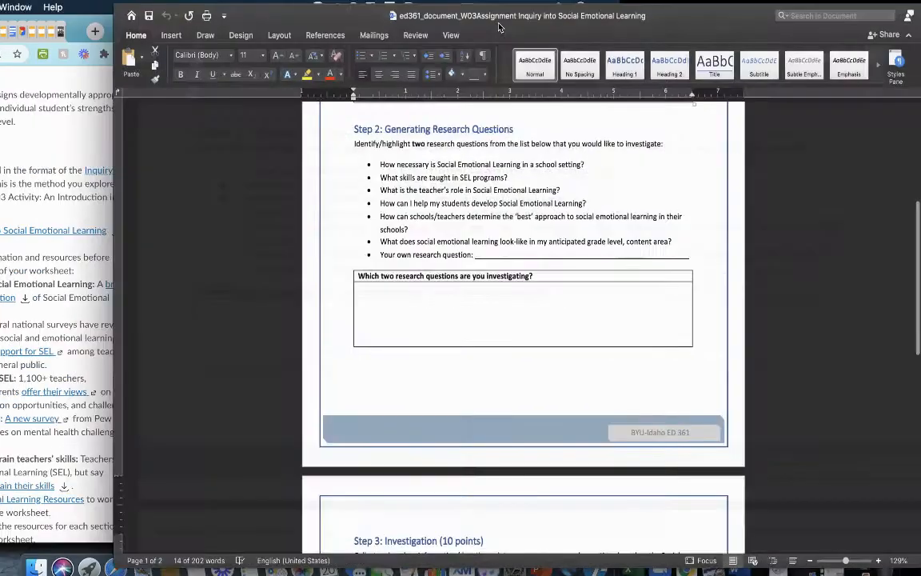
- Review Step 2 of the worksheet and place the cursor under Research Question 1
{"action": "scroll", "scroll_direction": "down", "scroll_amount": 3}
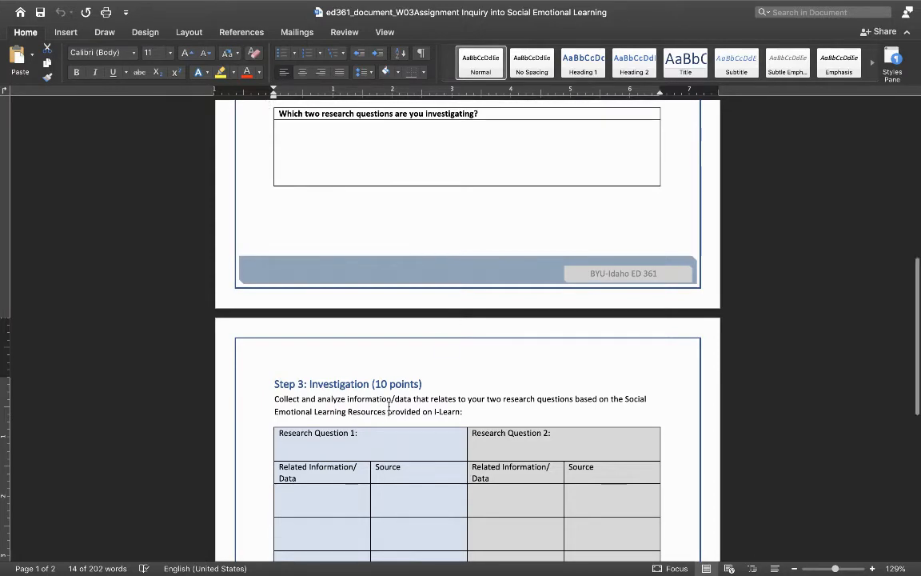
{"action": "scroll", "scroll_direction": "up", "scroll_amount": 3}
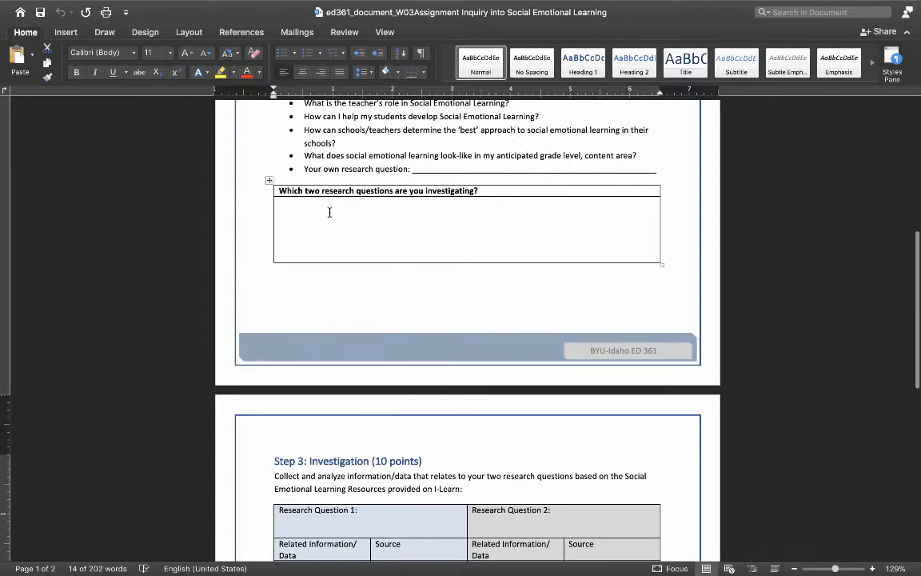
{"action": "scroll", "scroll_direction": "up", "scroll_amount": 3}
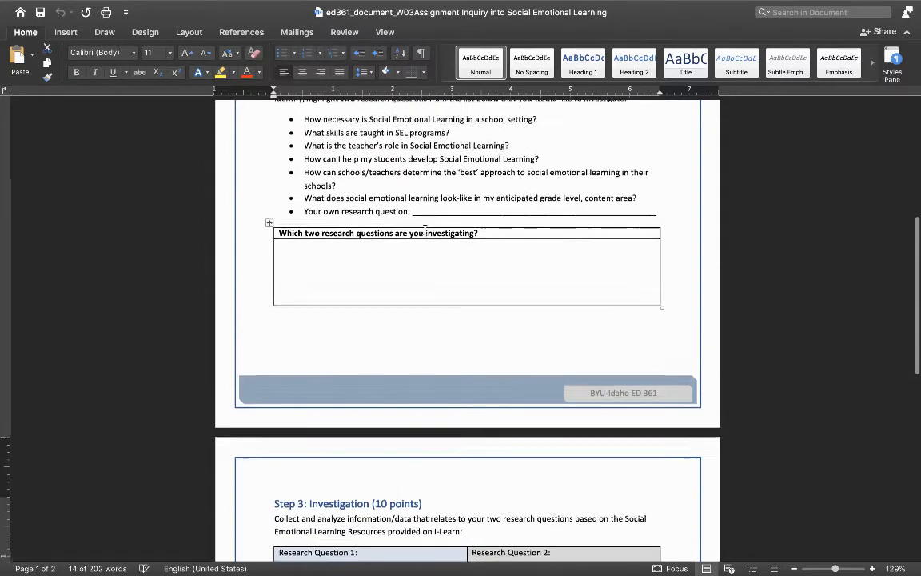
{"action": "scroll", "scroll_direction": "up", "scroll_amount": 3}
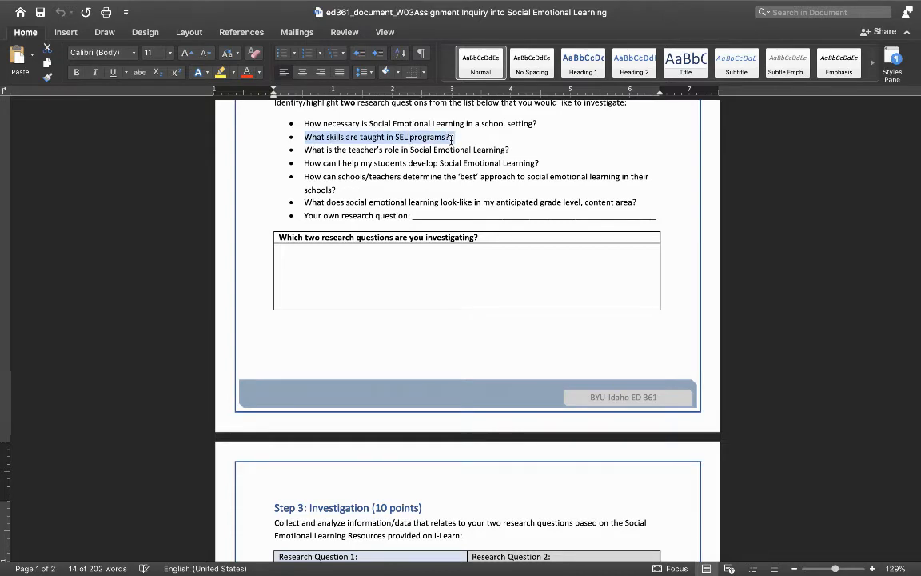
{"action": "scroll", "scroll_direction": "down", "scroll_amount": 3}
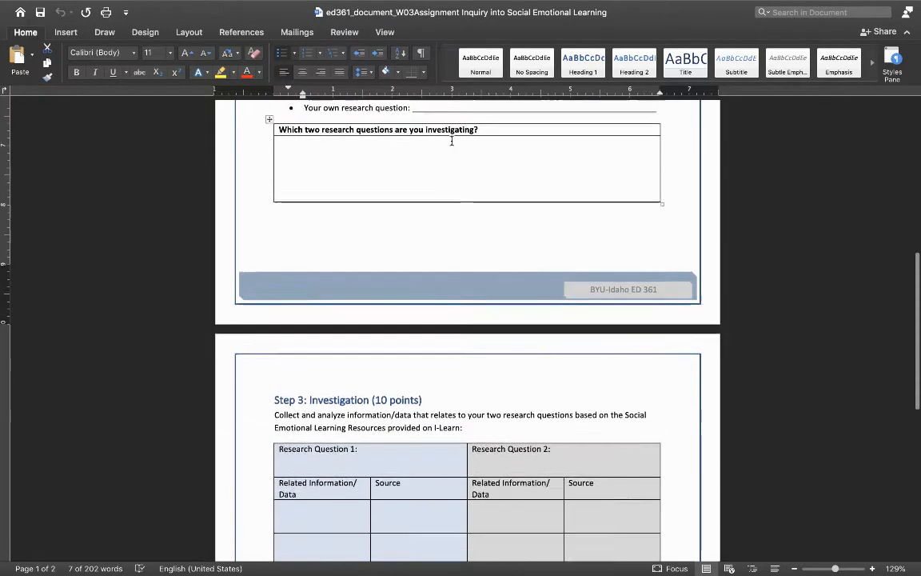
{"action": "left_click", "coordinate": [321, 459]}
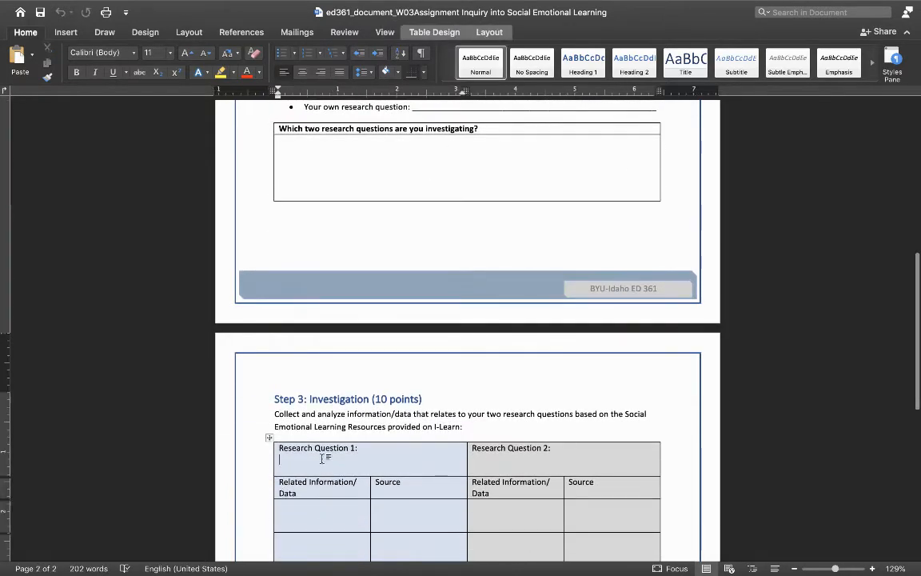
- Highlight the question on skills taught in SEL programs, then select the first table data cell
{"action": "scroll", "scroll_direction": "up", "scroll_amount": 3}
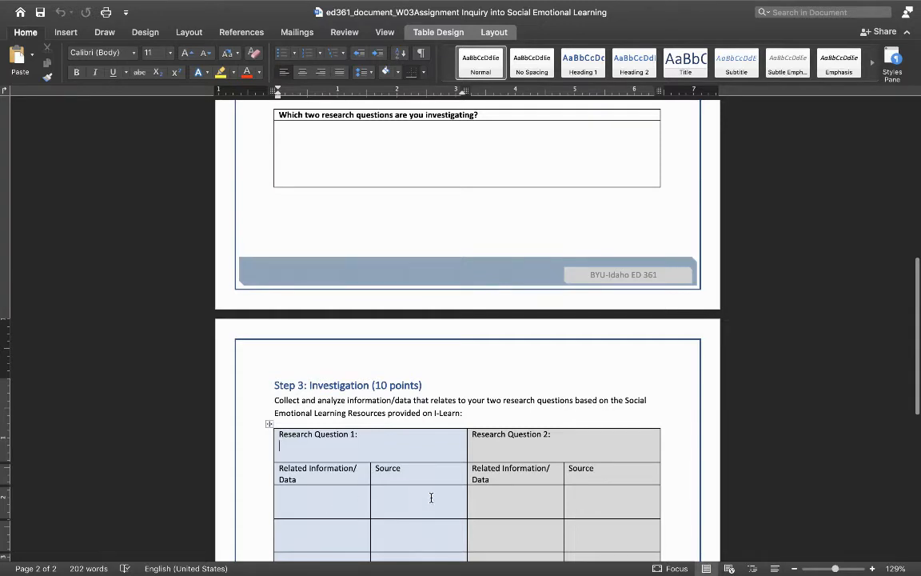
{"action": "mouse_move", "coordinate": [424, 501]}
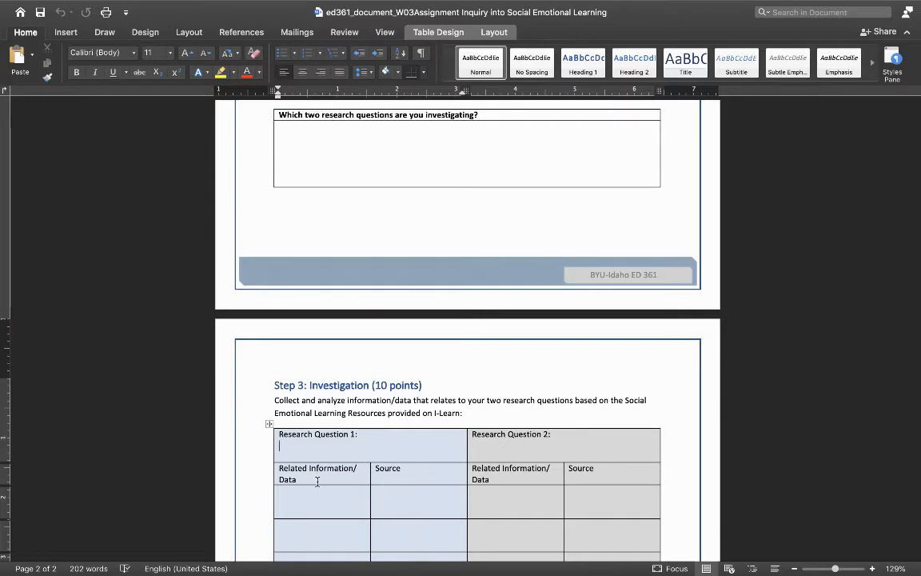
{"action": "scroll", "scroll_direction": "up", "scroll_amount": 3}
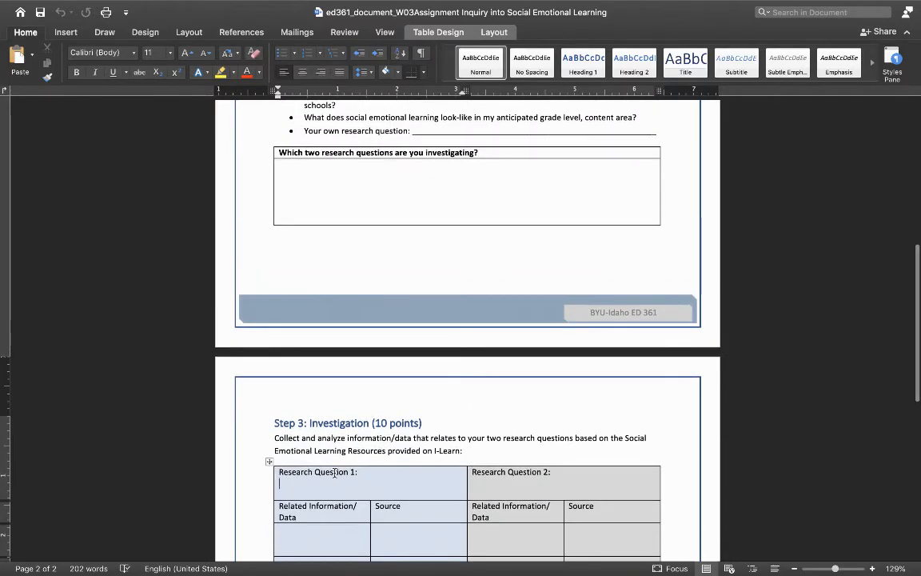
{"action": "scroll", "scroll_direction": "up", "scroll_amount": 3}
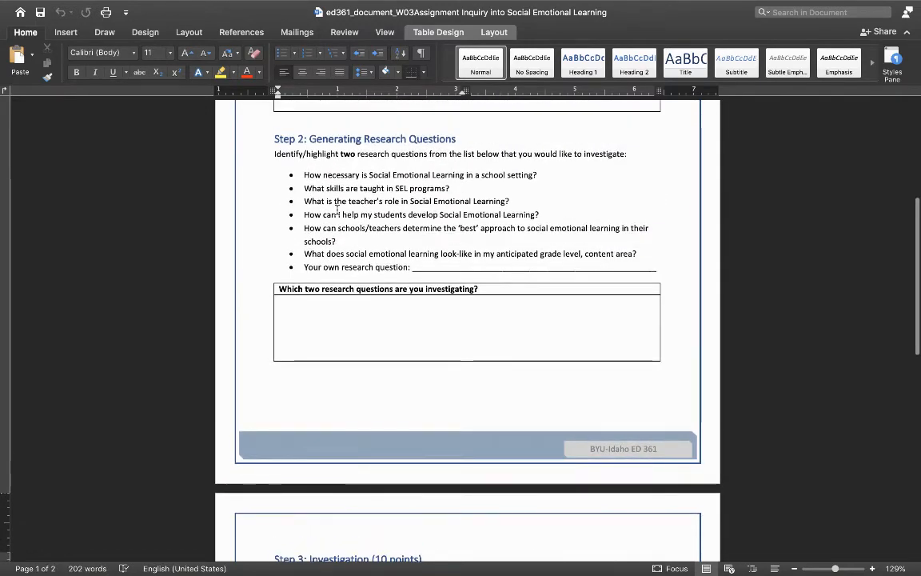
{"action": "double_click", "coordinate": [376, 188]}
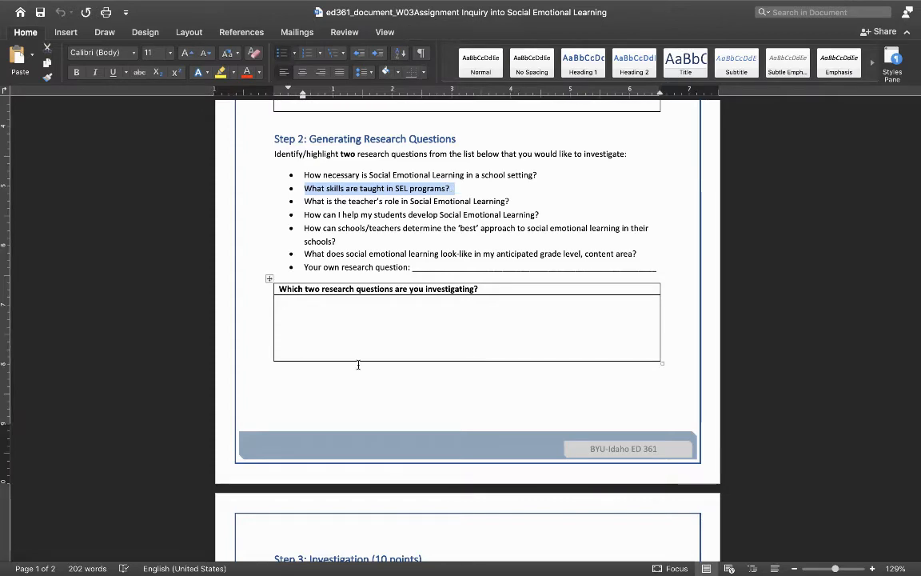
{"action": "scroll", "scroll_direction": "down", "scroll_amount": 3}
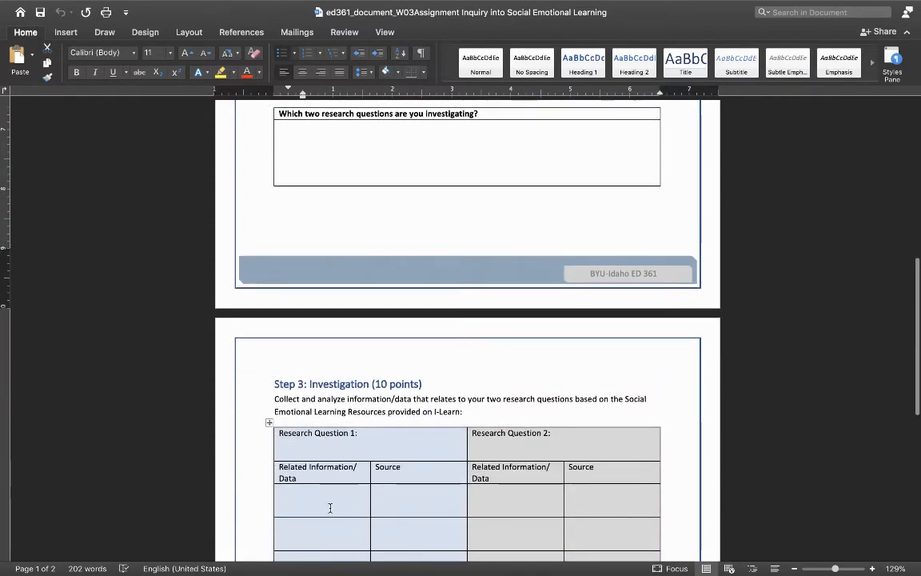
{"action": "left_click", "coordinate": [404, 498]}
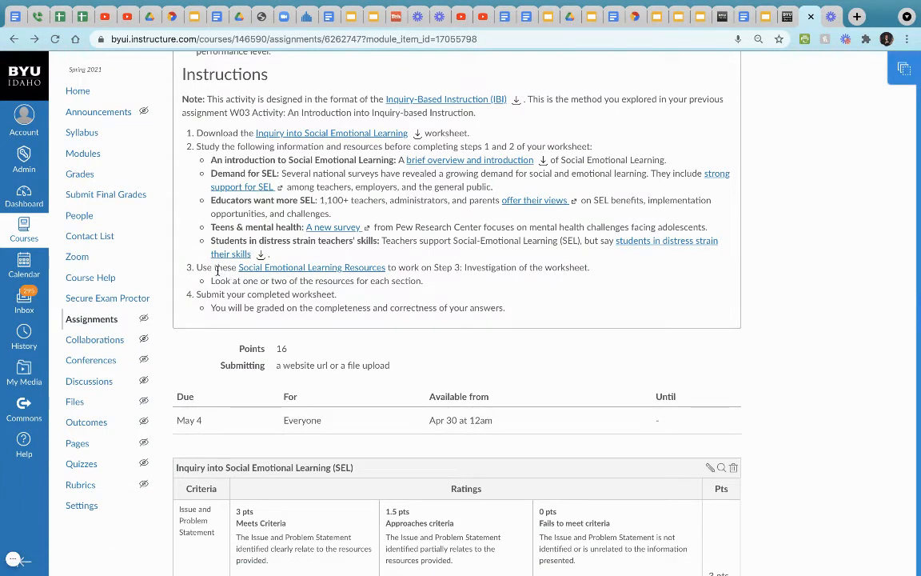
{"action": "mouse_move", "coordinate": [312, 268]}
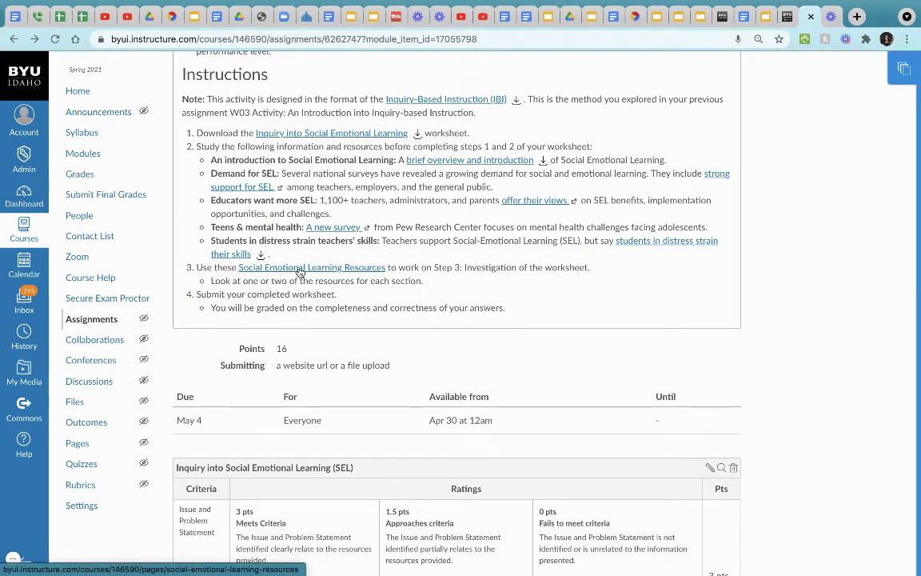
- Open the Social Emotional Learning Resources link and browse its SEL articles and videos
{"action": "left_click", "coordinate": [312, 267]}
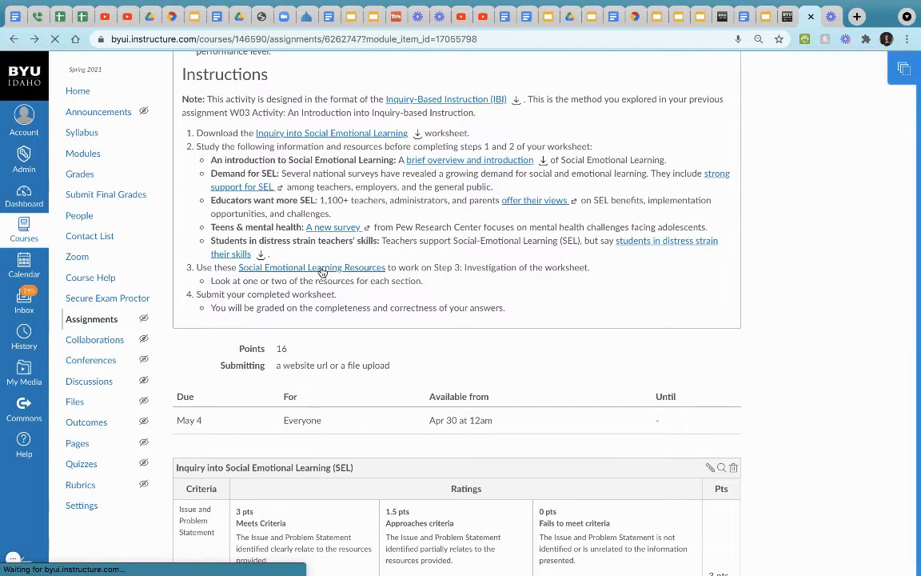
{"action": "left_click", "coordinate": [312, 267]}
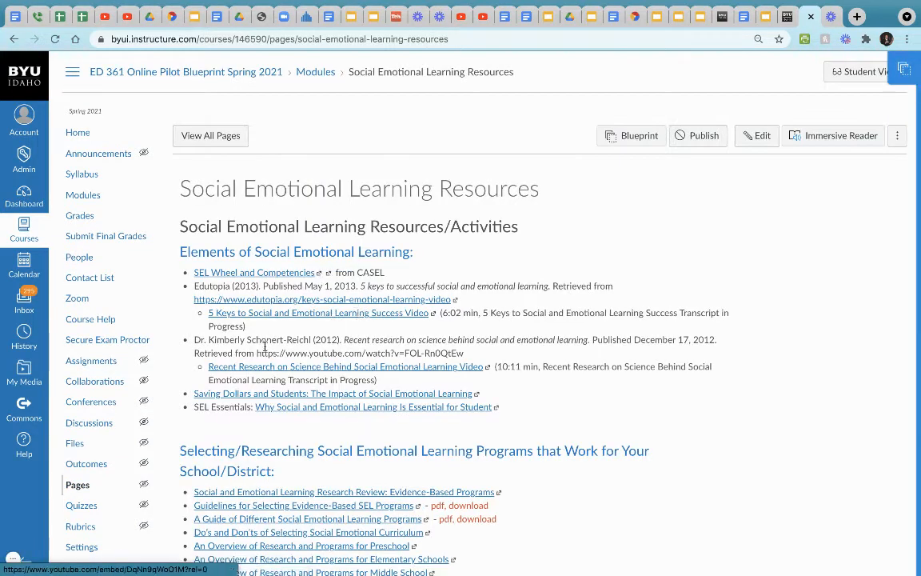
{"action": "scroll", "scroll_direction": "down", "scroll_amount": 3}
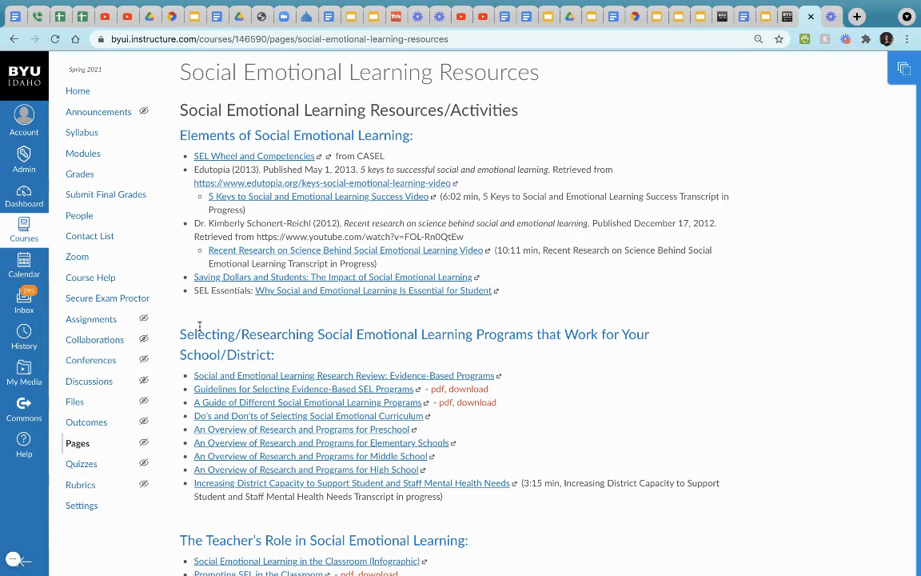
{"action": "mouse_move", "coordinate": [184, 200]}
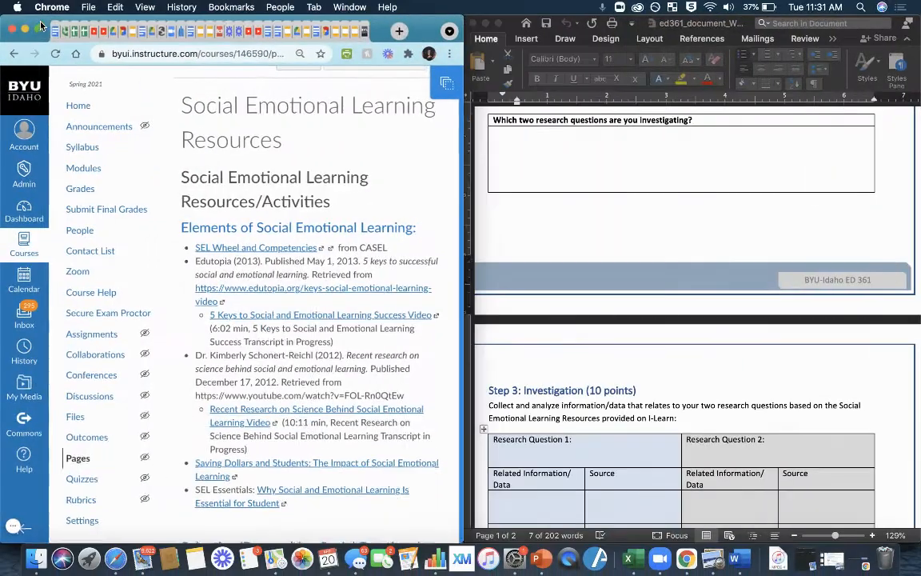
- Scroll the worksheet down to the blank Step 3 Investigation table with both question columns
{"action": "scroll", "scroll_direction": "down", "scroll_amount": 3}
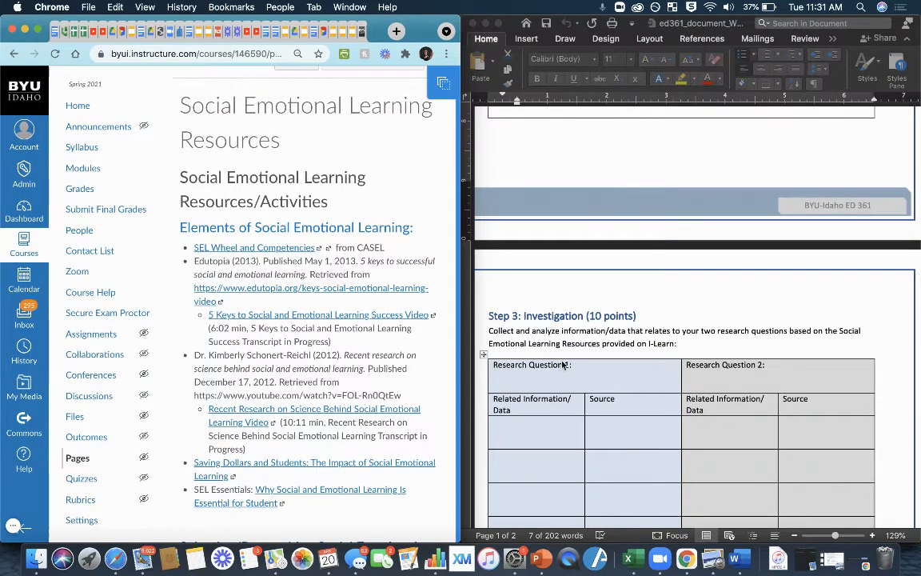
{"action": "mouse_move", "coordinate": [731, 358]}
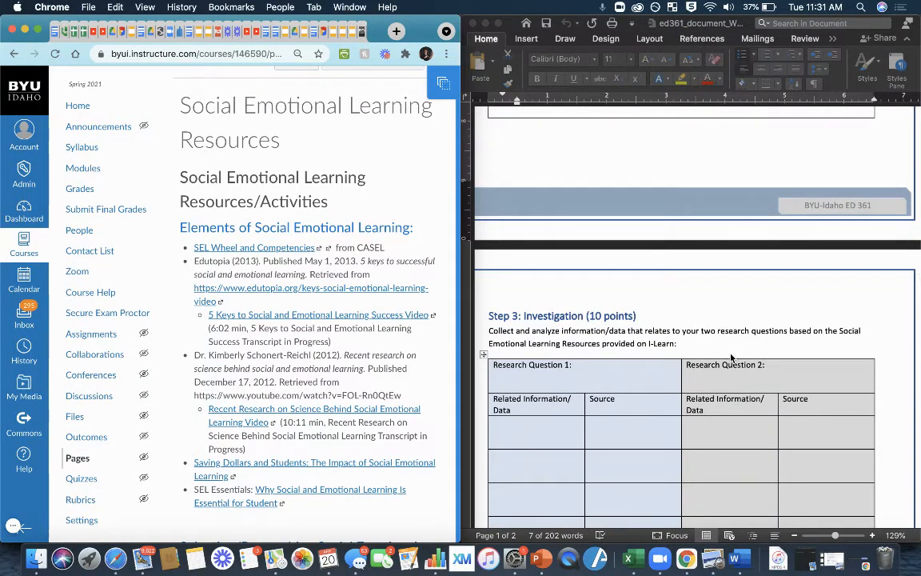
{"action": "scroll", "scroll_direction": "down", "scroll_amount": 3}
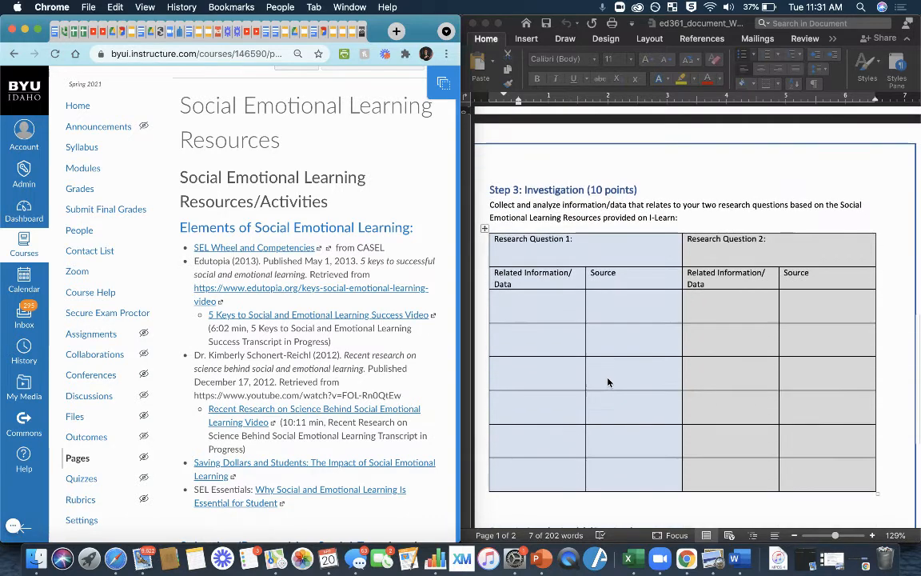
{"action": "scroll", "scroll_direction": "down", "scroll_amount": 3}
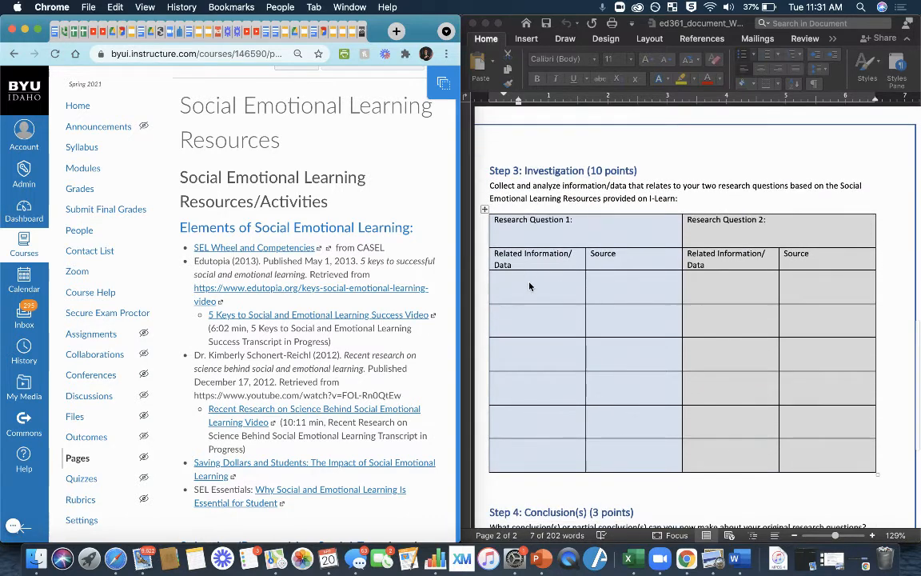
{"action": "mouse_move", "coordinate": [504, 429]}
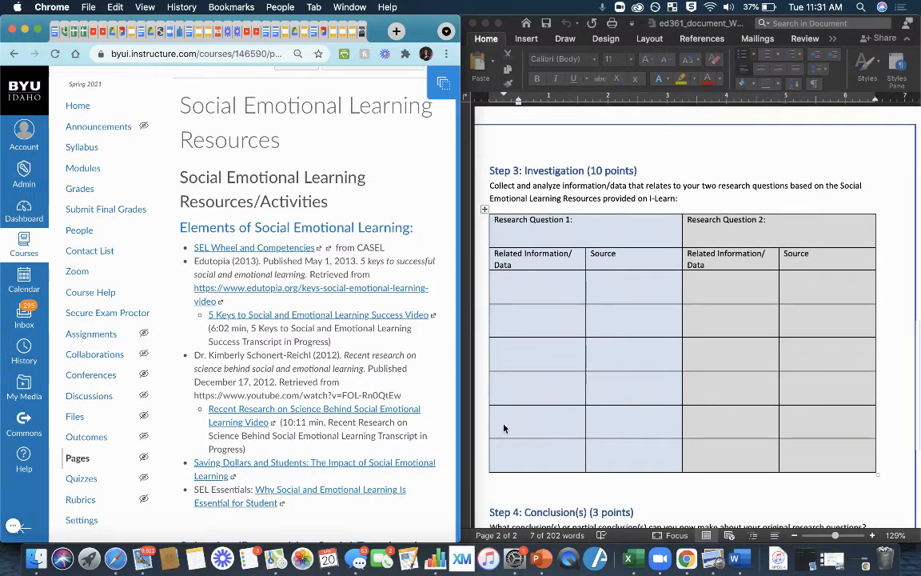
{"action": "mouse_move", "coordinate": [511, 462]}
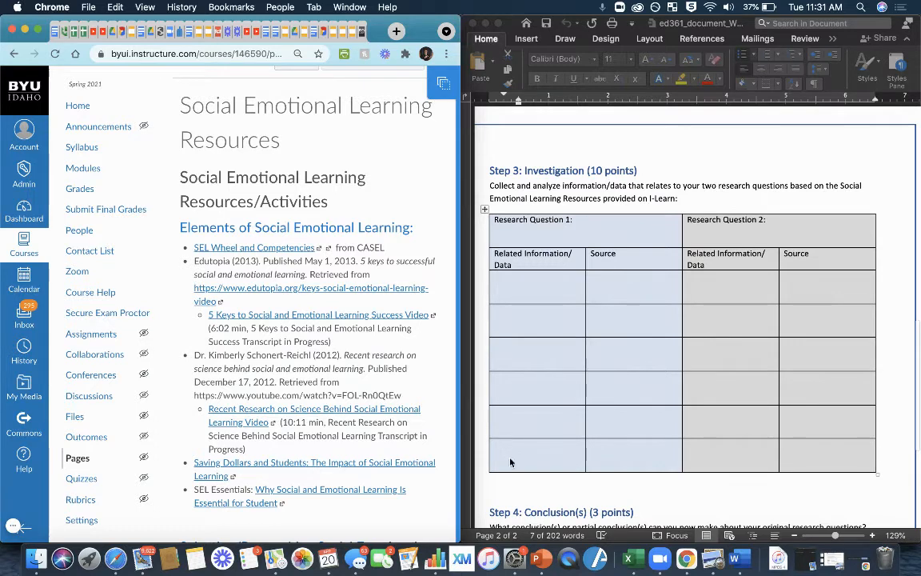
{"action": "mouse_move", "coordinate": [526, 272]}
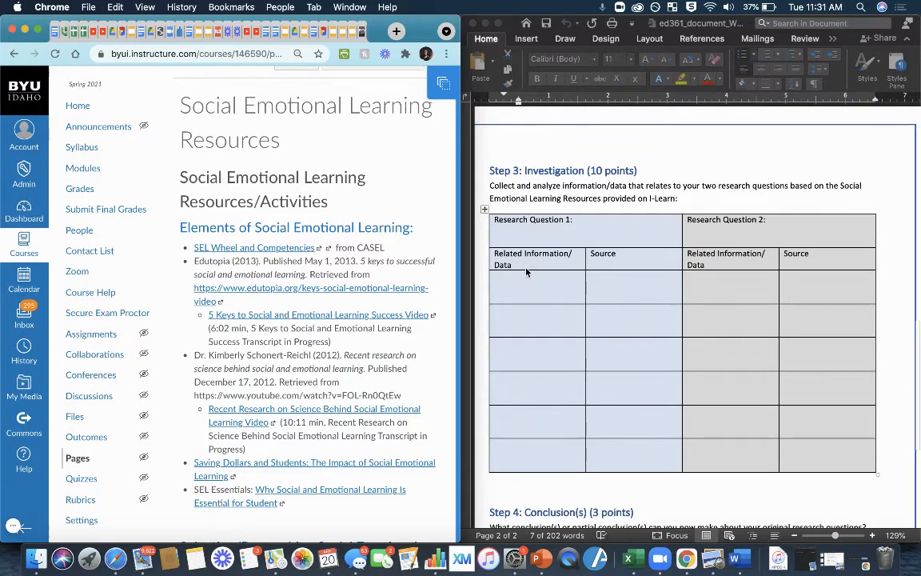
{"action": "mouse_move", "coordinate": [537, 293]}
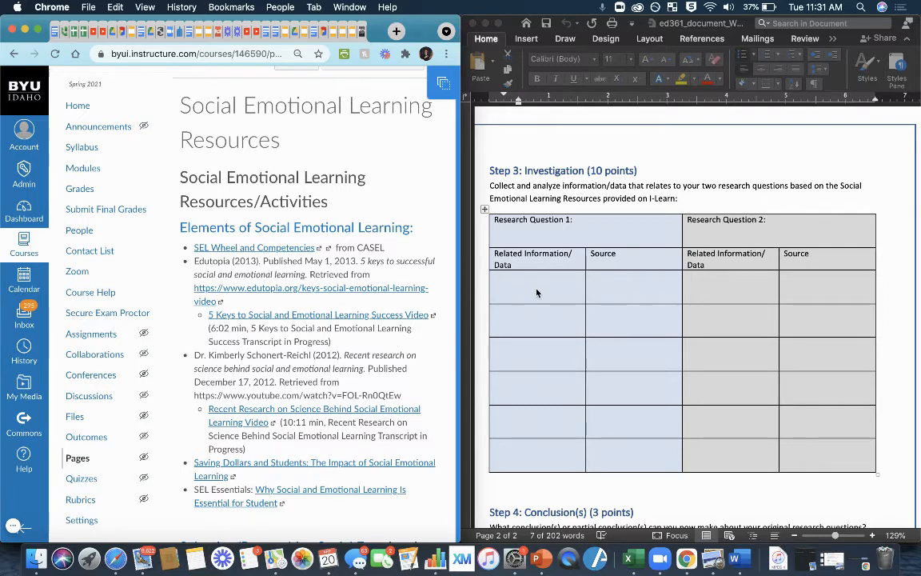
{"action": "mouse_move", "coordinate": [636, 322]}
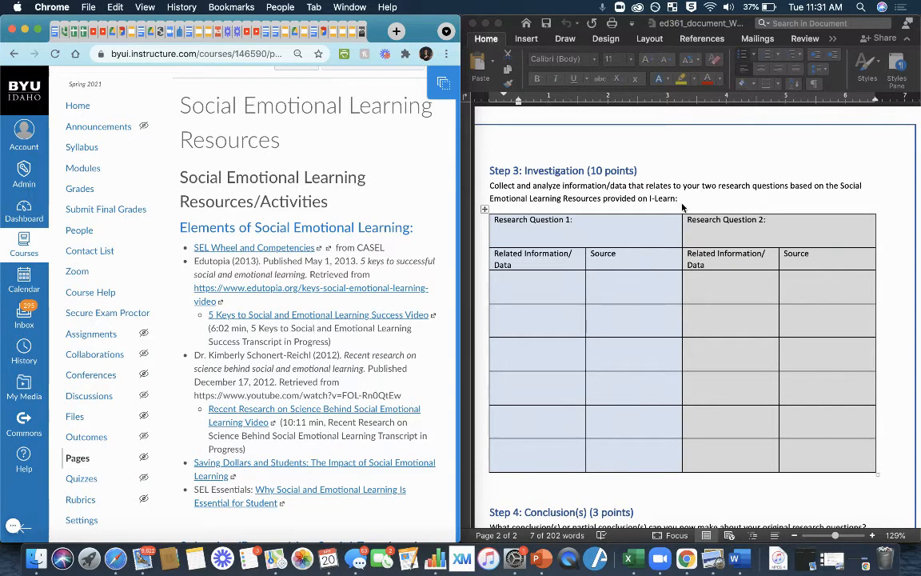
{"action": "mouse_move", "coordinate": [688, 472]}
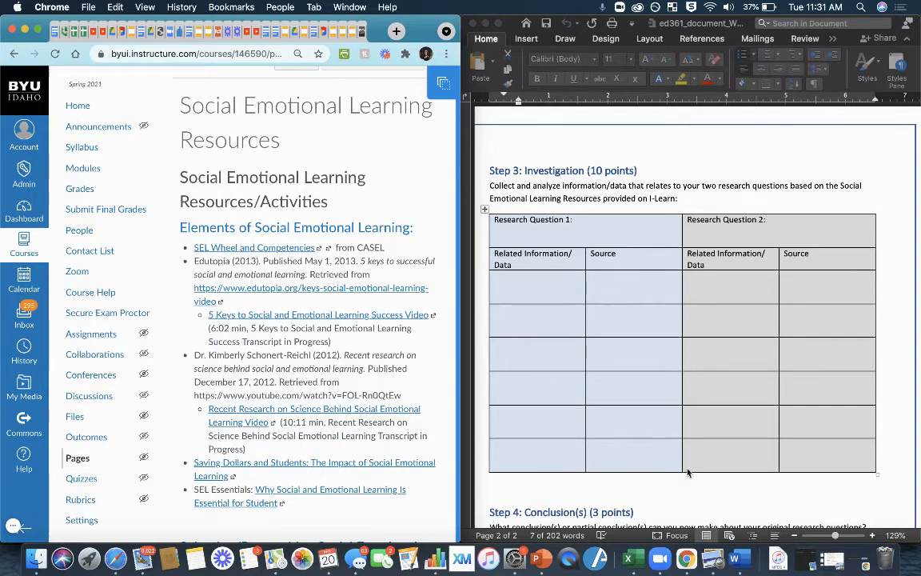
{"action": "mouse_move", "coordinate": [828, 210]}
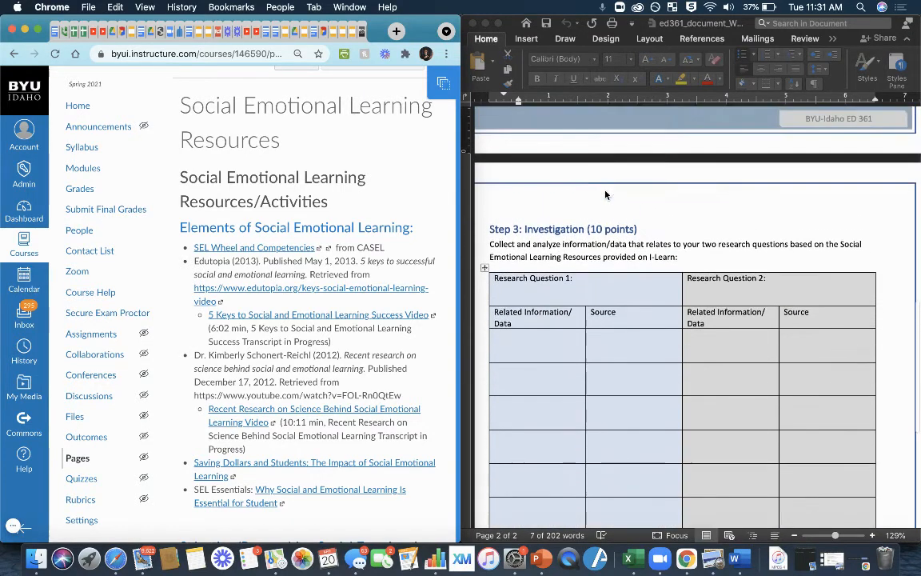
{"action": "scroll", "scroll_direction": "up", "scroll_amount": 3}
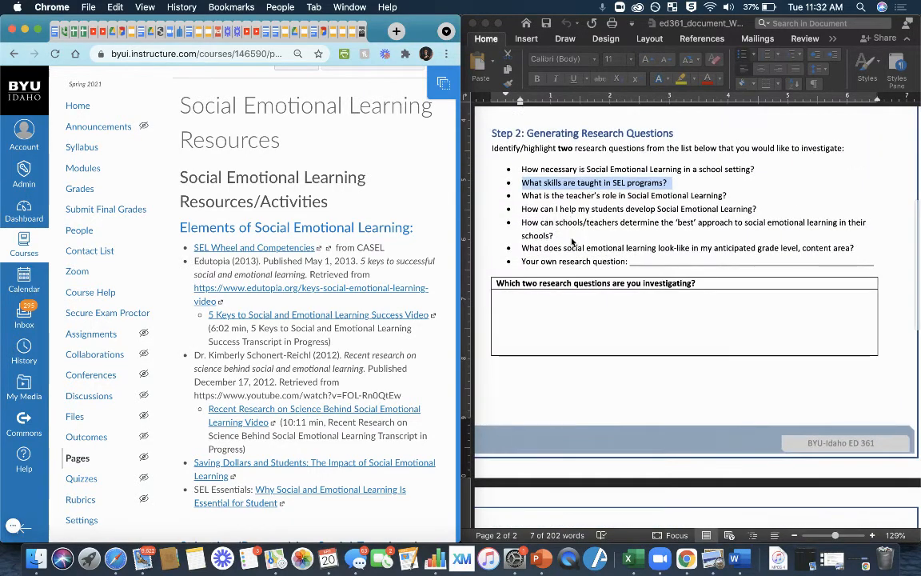
{"action": "scroll", "scroll_direction": "down", "scroll_amount": 3}
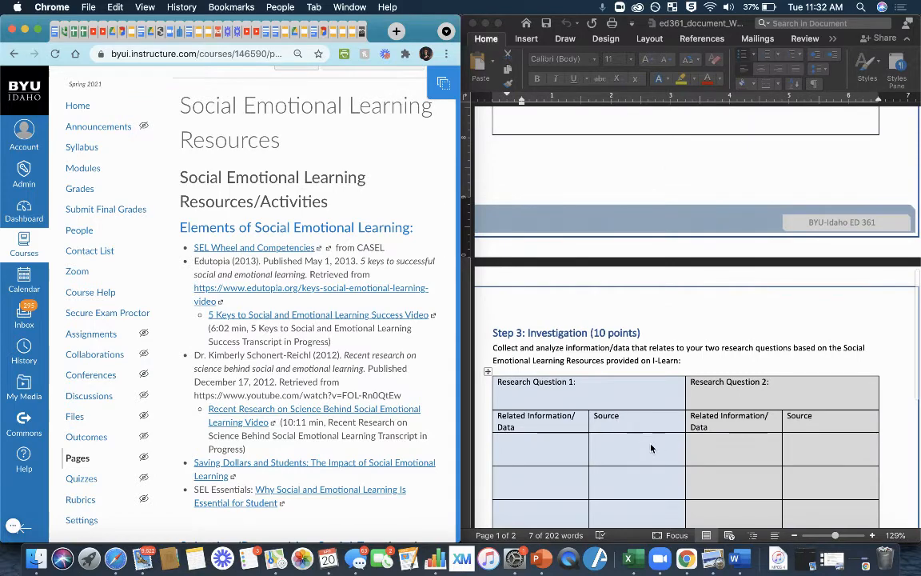
{"action": "scroll", "scroll_direction": "down", "scroll_amount": 3}
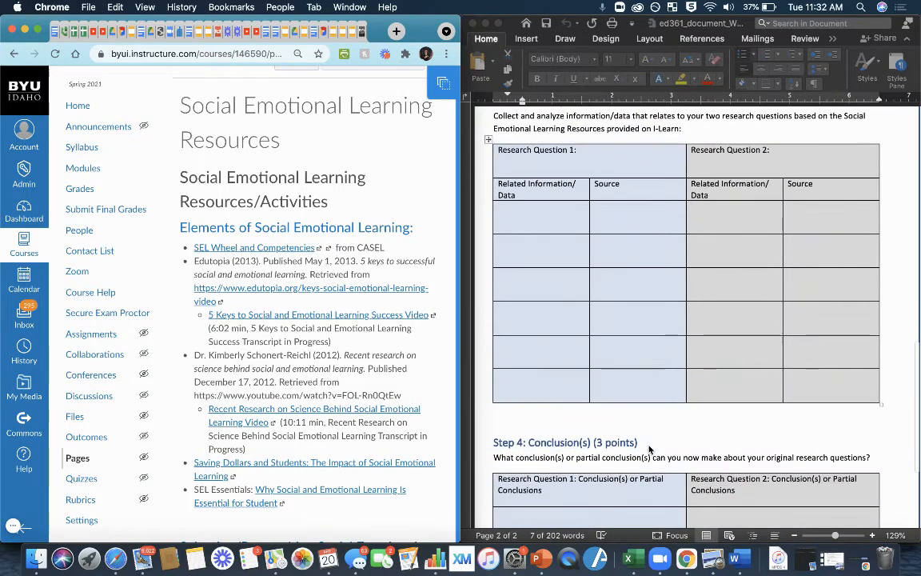
{"action": "scroll", "scroll_direction": "down", "scroll_amount": 3}
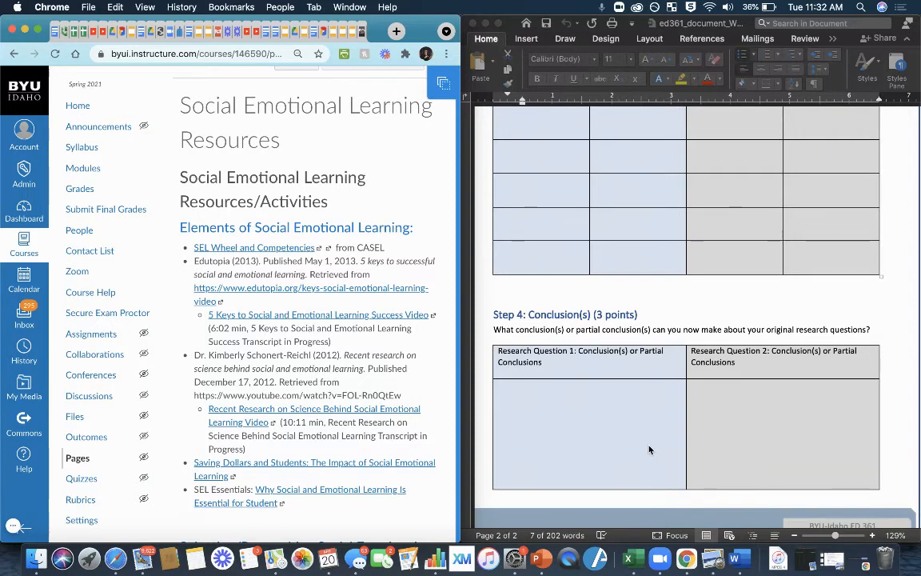
{"action": "scroll", "scroll_direction": "up", "scroll_amount": 3}
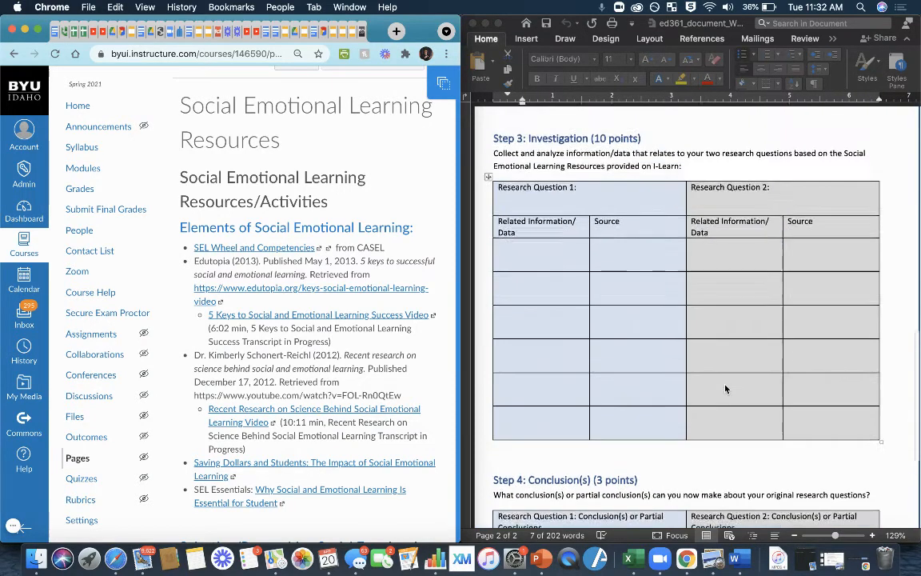
{"action": "scroll", "scroll_direction": "up", "scroll_amount": 3}
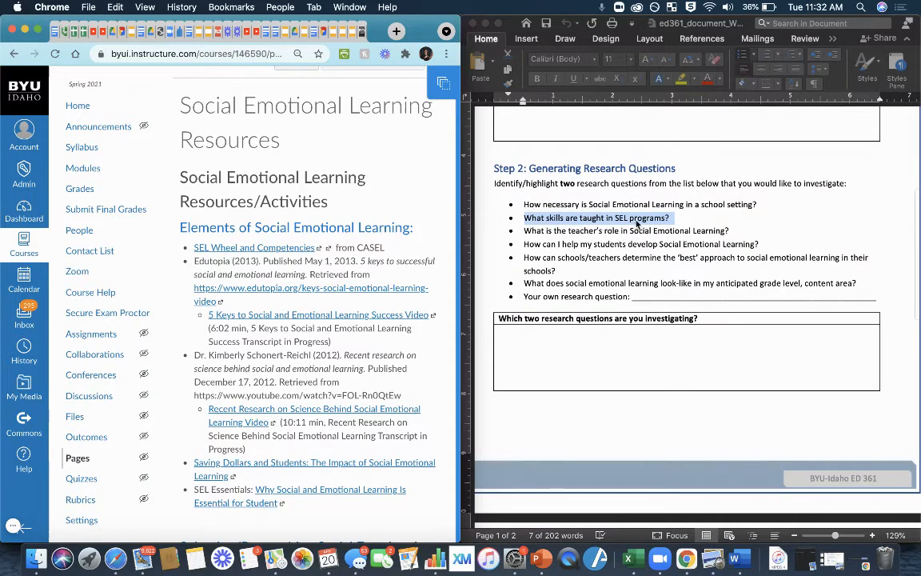
{"action": "scroll", "scroll_direction": "down", "scroll_amount": 3}
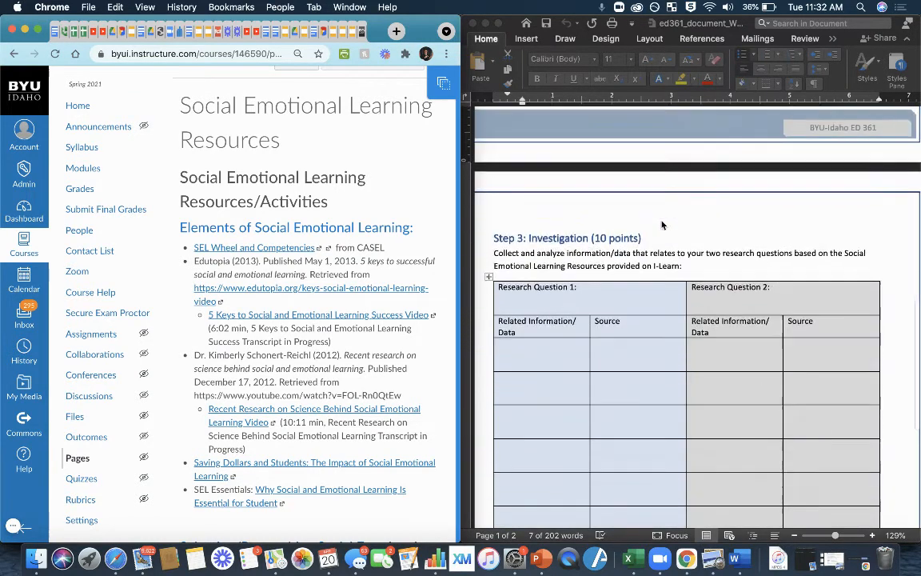
{"action": "scroll", "scroll_direction": "down", "scroll_amount": 3}
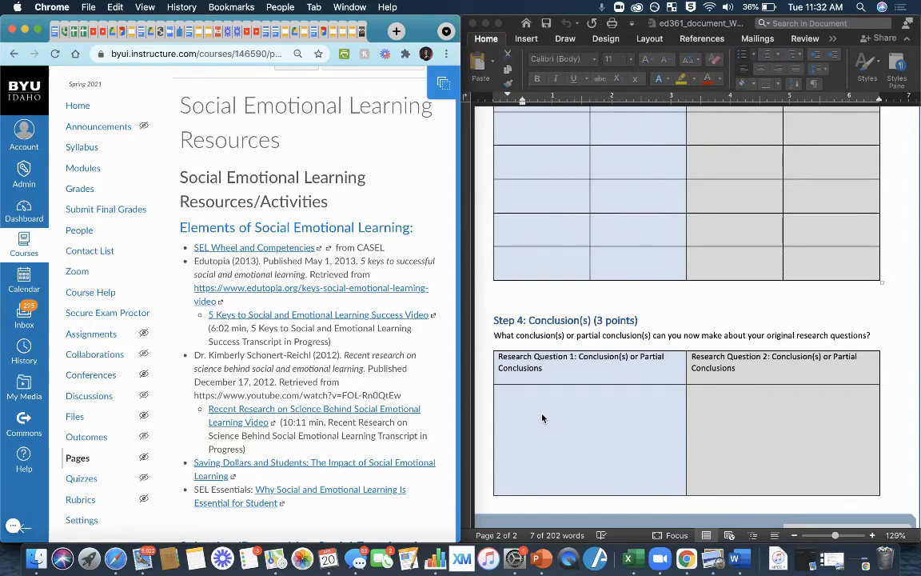
{"action": "mouse_move", "coordinate": [538, 446]}
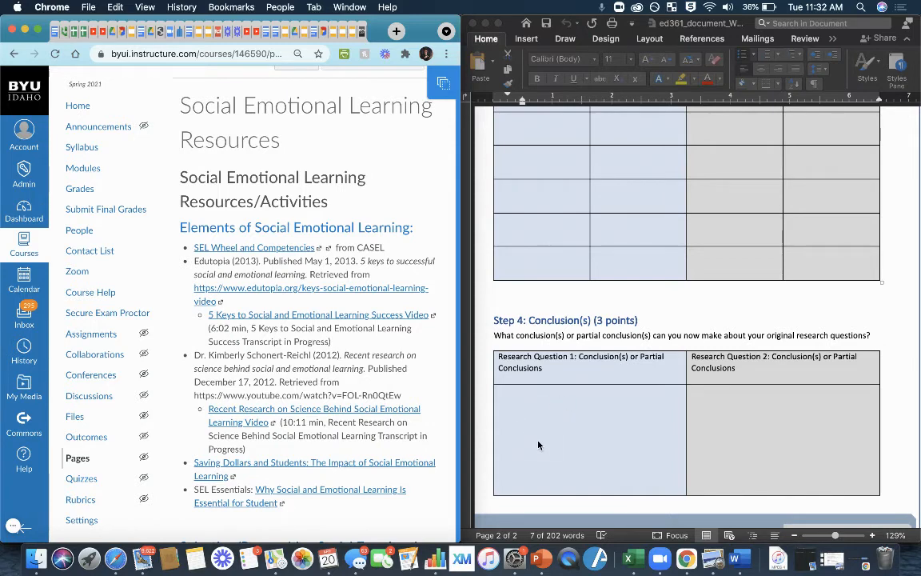
{"action": "mouse_move", "coordinate": [527, 415]}
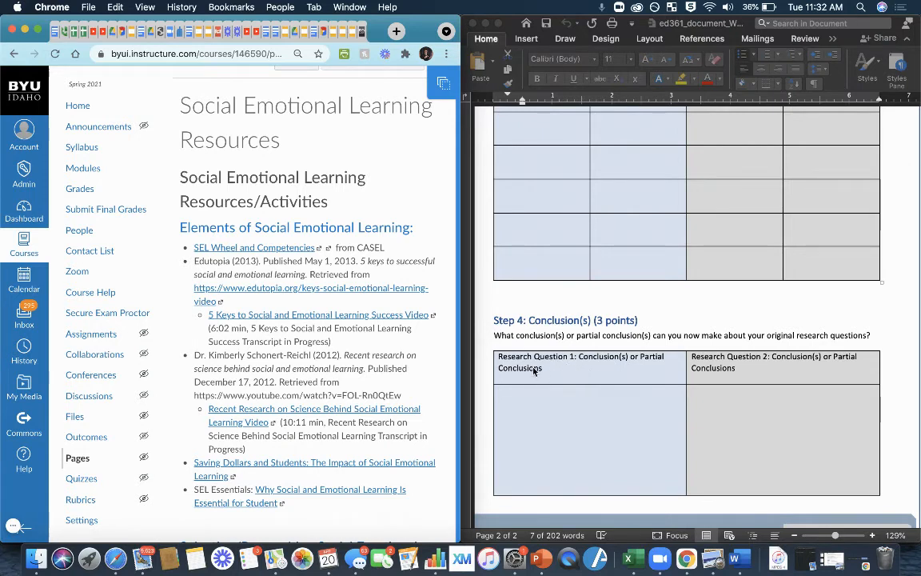
{"action": "mouse_move", "coordinate": [600, 366]}
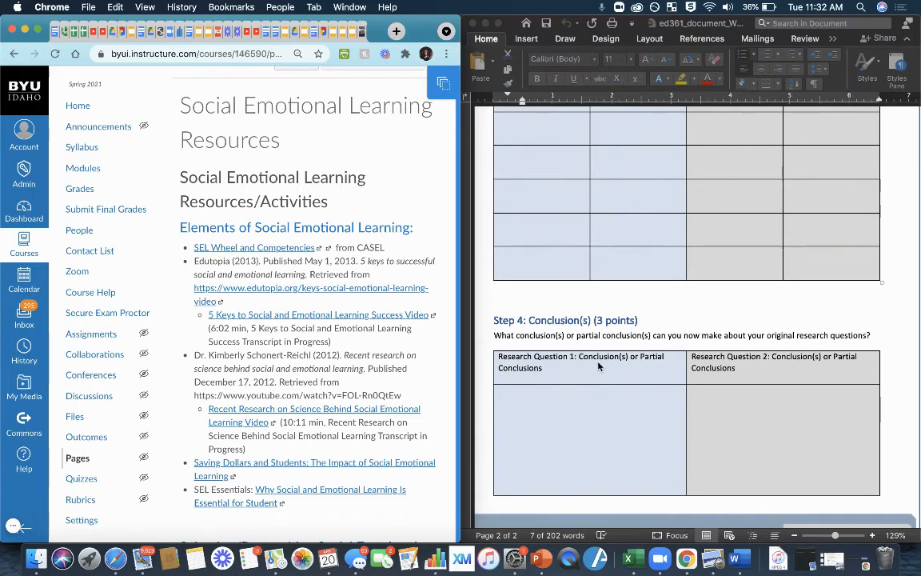
{"action": "mouse_move", "coordinate": [618, 375]}
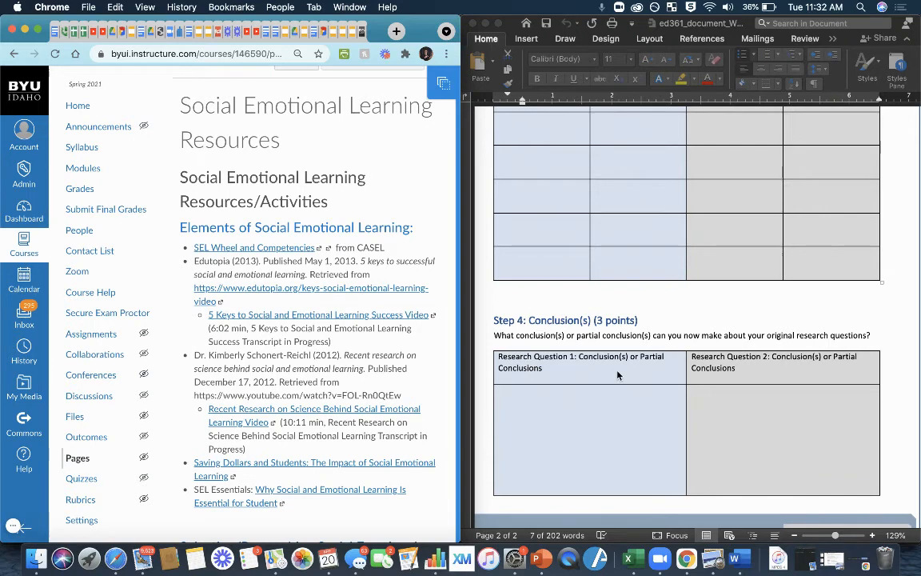
{"action": "mouse_move", "coordinate": [603, 370]}
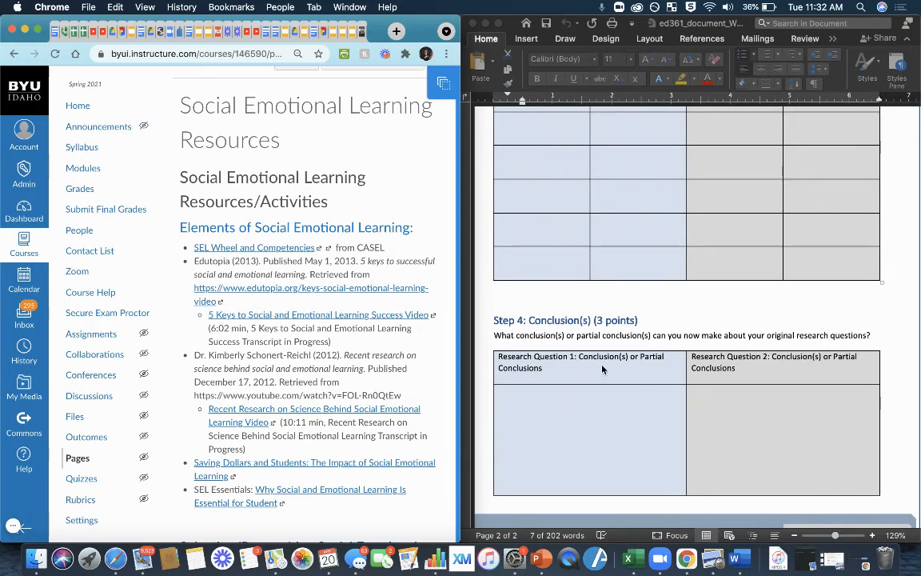
{"action": "mouse_move", "coordinate": [648, 406]}
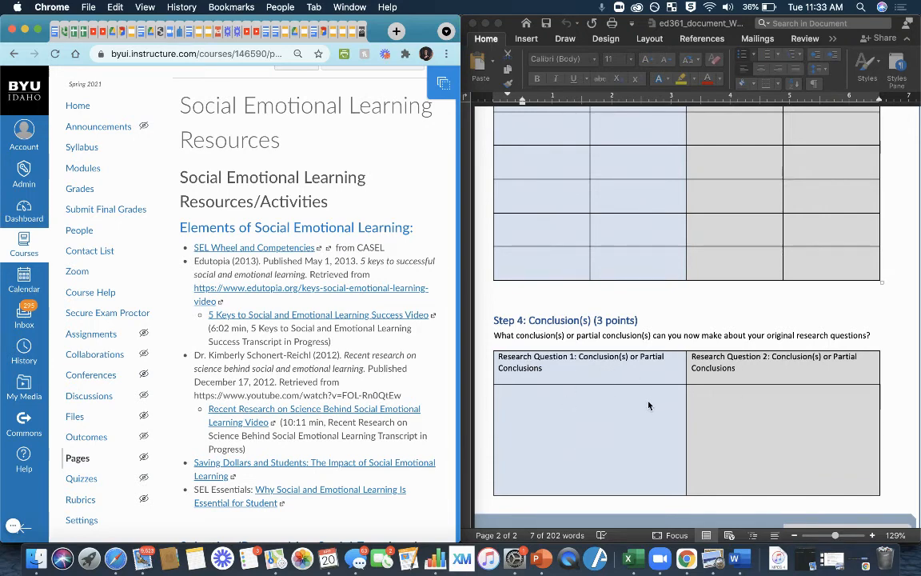
{"action": "scroll", "scroll_direction": "up", "scroll_amount": 3}
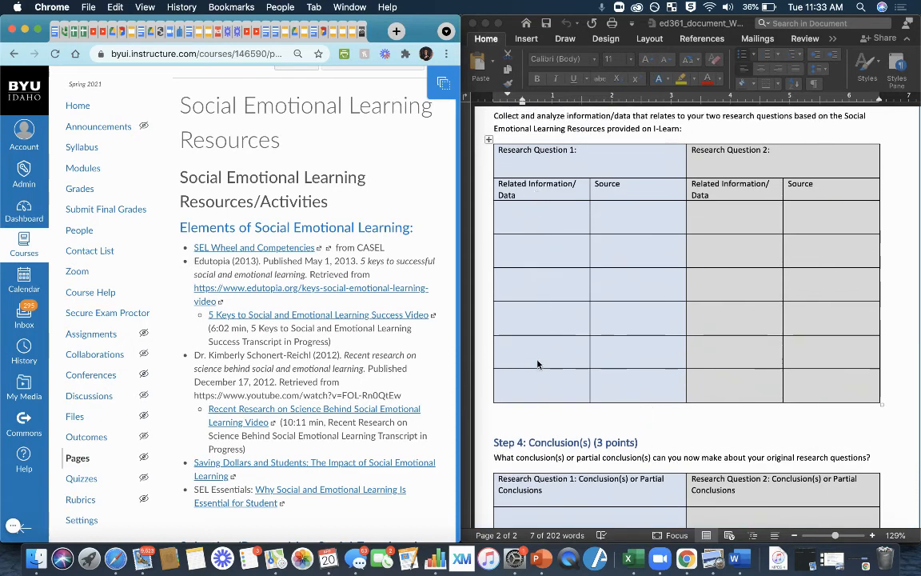
{"action": "mouse_move", "coordinate": [732, 330]}
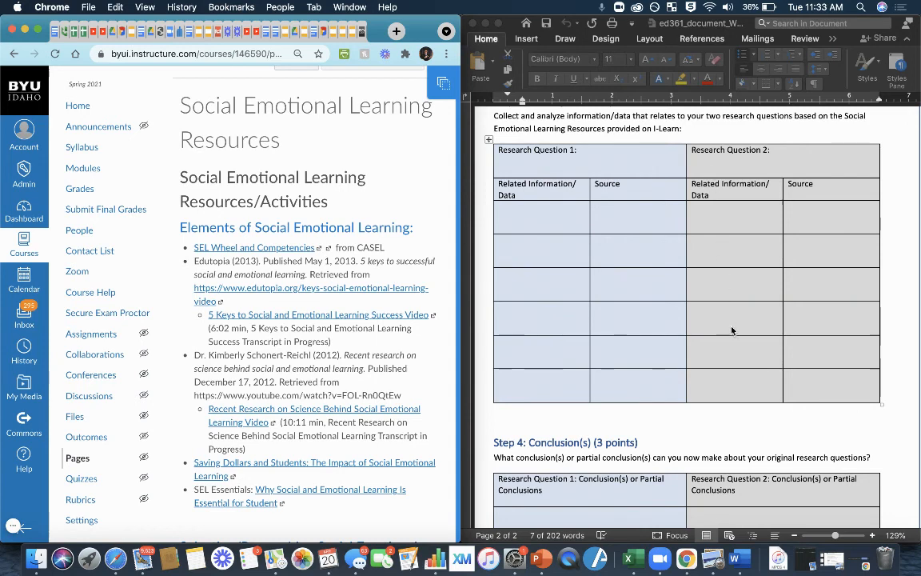